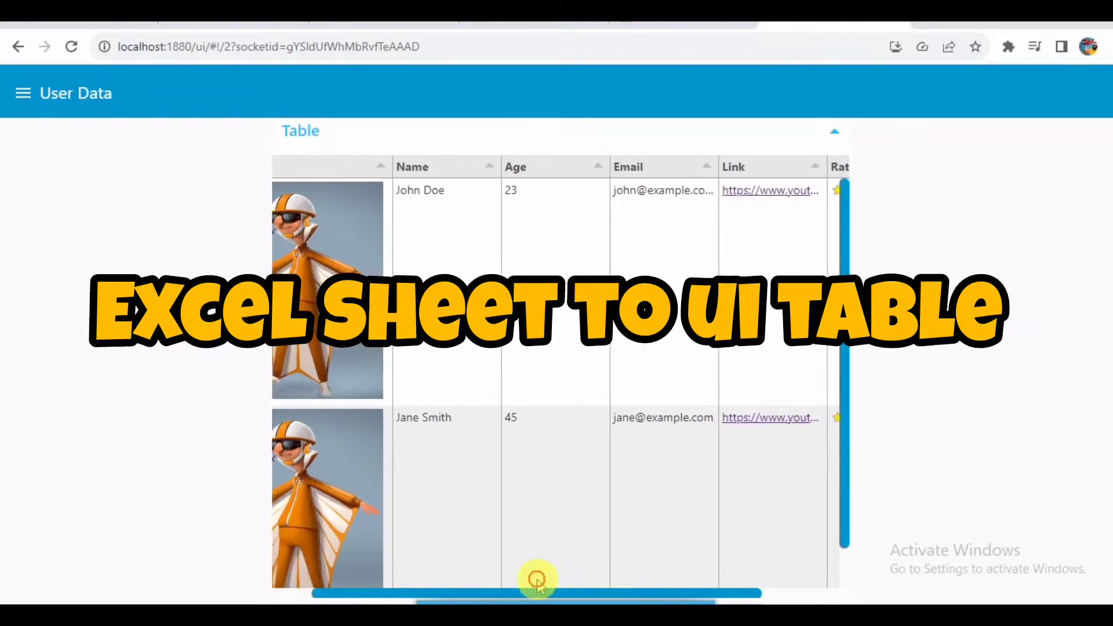
Scroll across the finished User Data dashboard table to preview its columns.
{"action": "scroll", "scroll_direction": "left", "scroll_amount": 3}
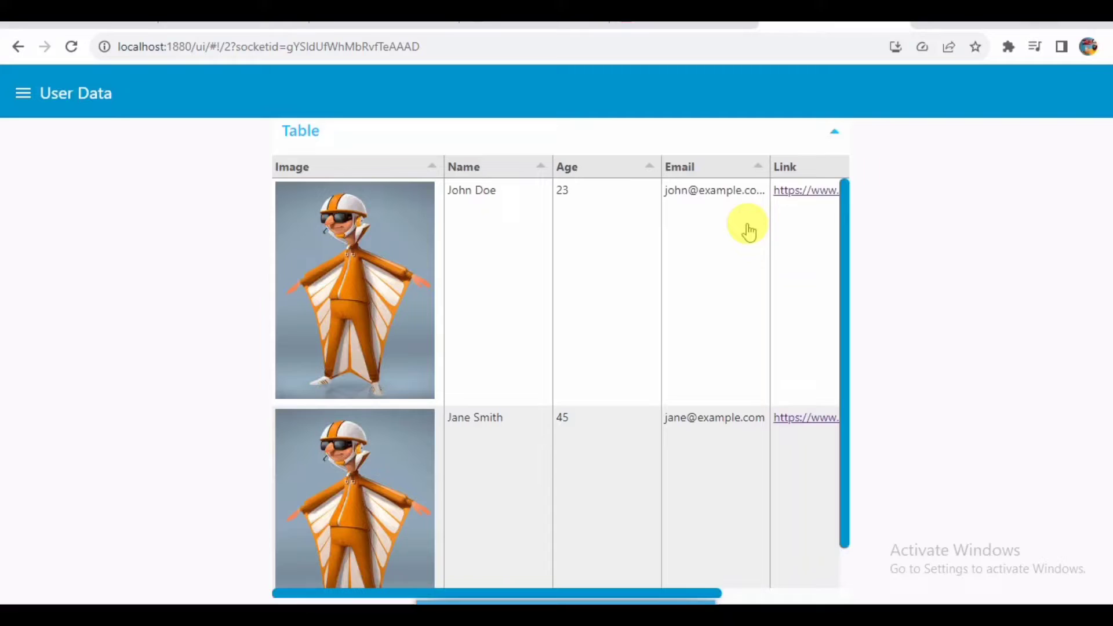
{"action": "mouse_move", "coordinate": [690, 36]}
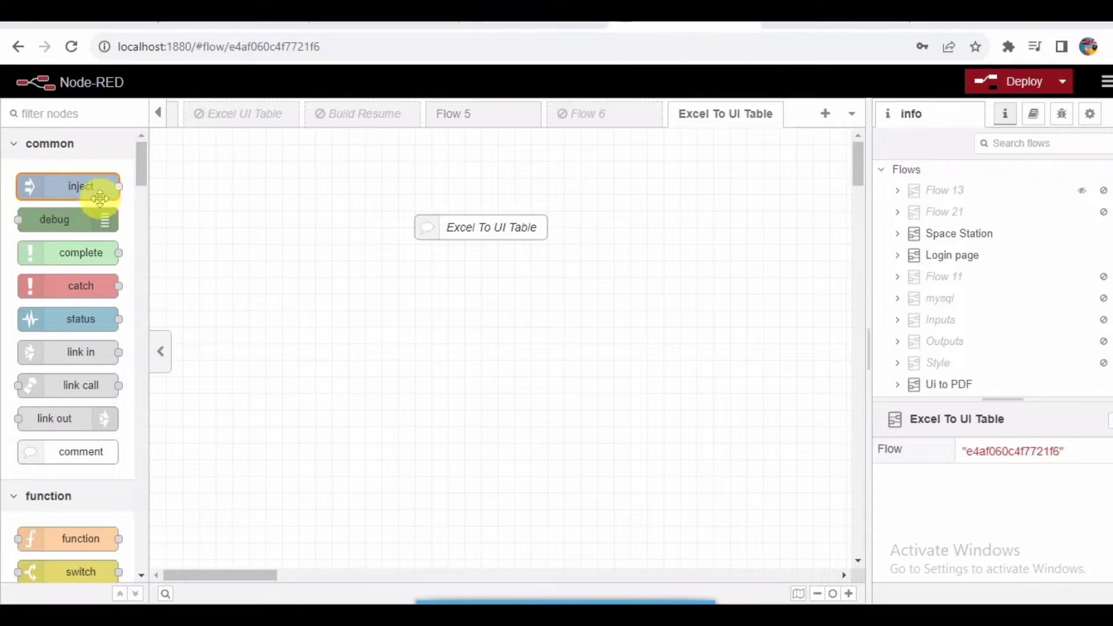
Place a timestamp inject node wired into a new read file node.
{"action": "left_click_drag", "start_coordinate": [80, 185], "coordinate": [290, 311]}
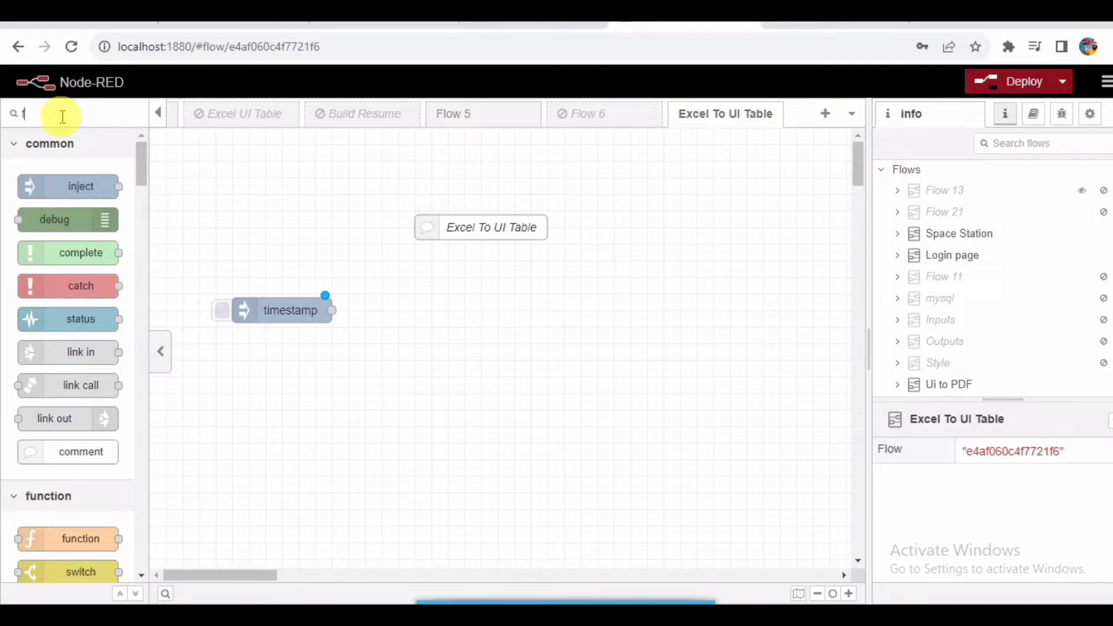
{"action": "type", "text": "file"}
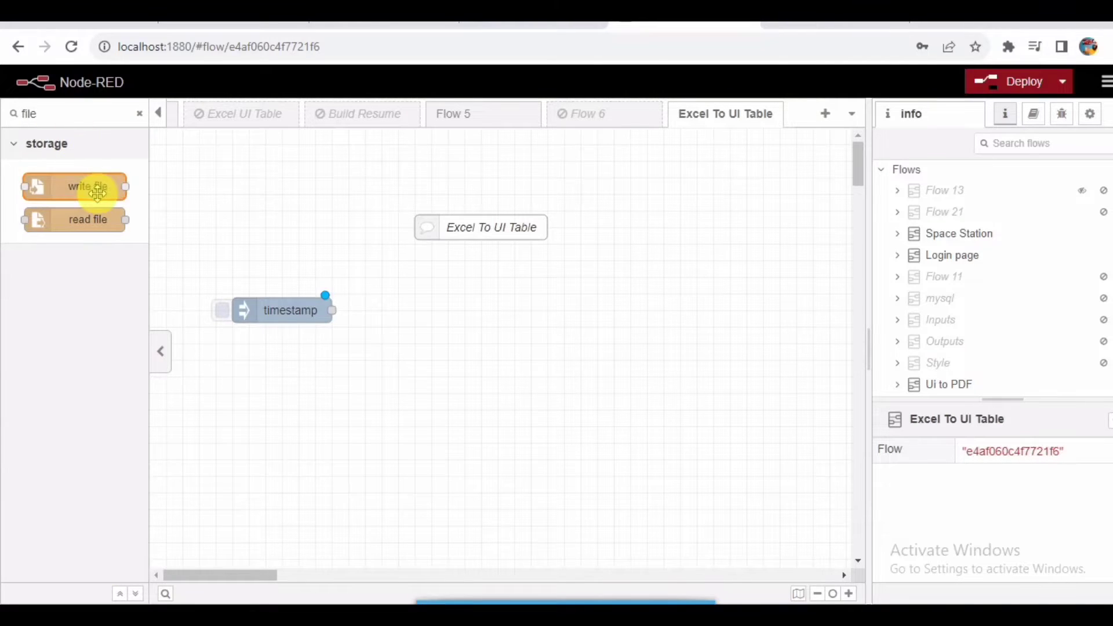
{"action": "left_click_drag", "start_coordinate": [87, 219], "coordinate": [400, 343]}
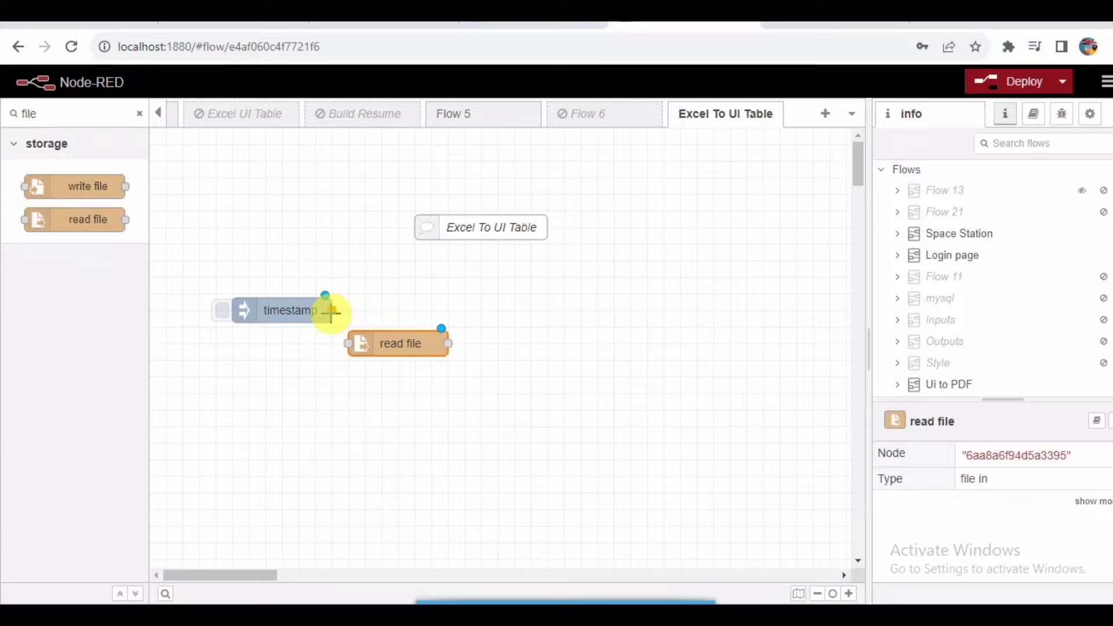
{"action": "left_click_drag", "start_coordinate": [325, 311], "coordinate": [347, 343]}
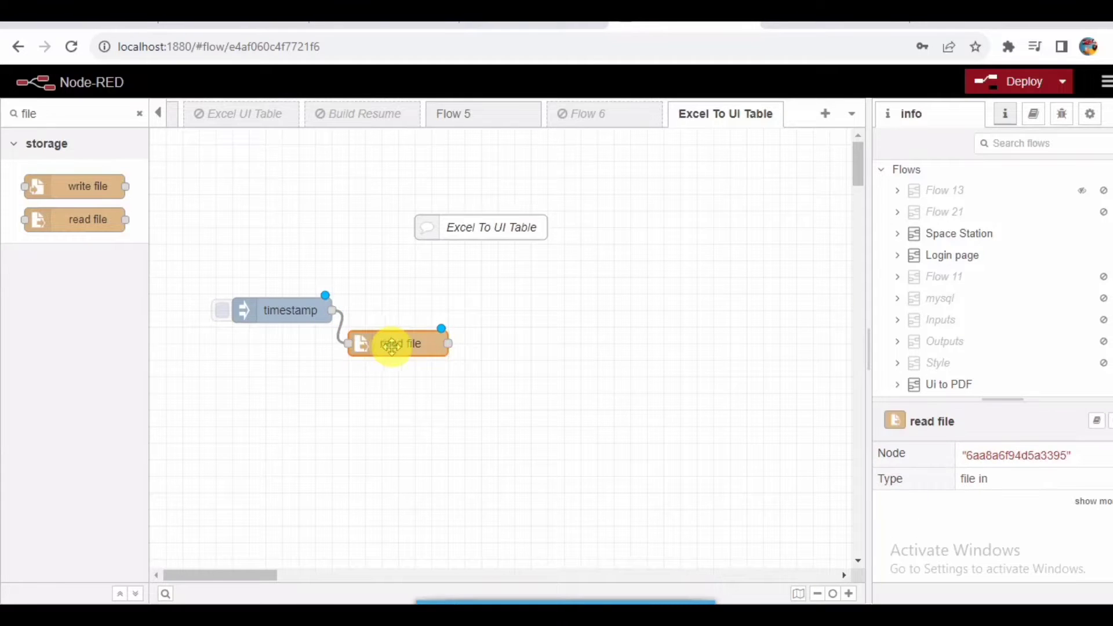
Set the read file node's Filename to E:/nodered git/users.xlsx.
{"action": "double_click", "coordinate": [394, 343]}
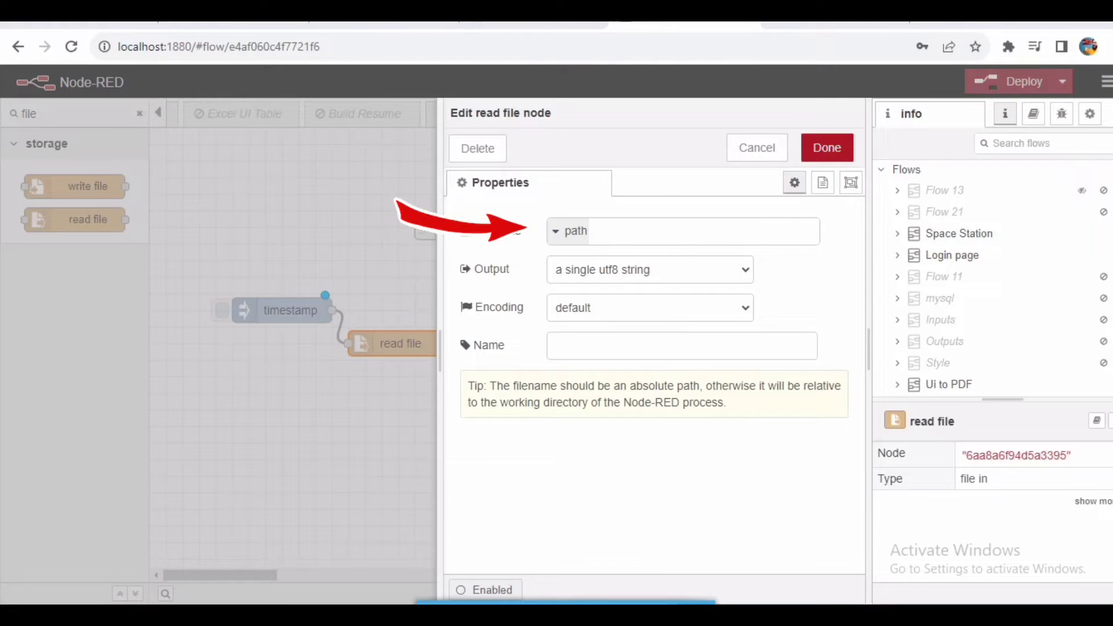
{"action": "type", "text": "E:/nodered git/users.xlsx"}
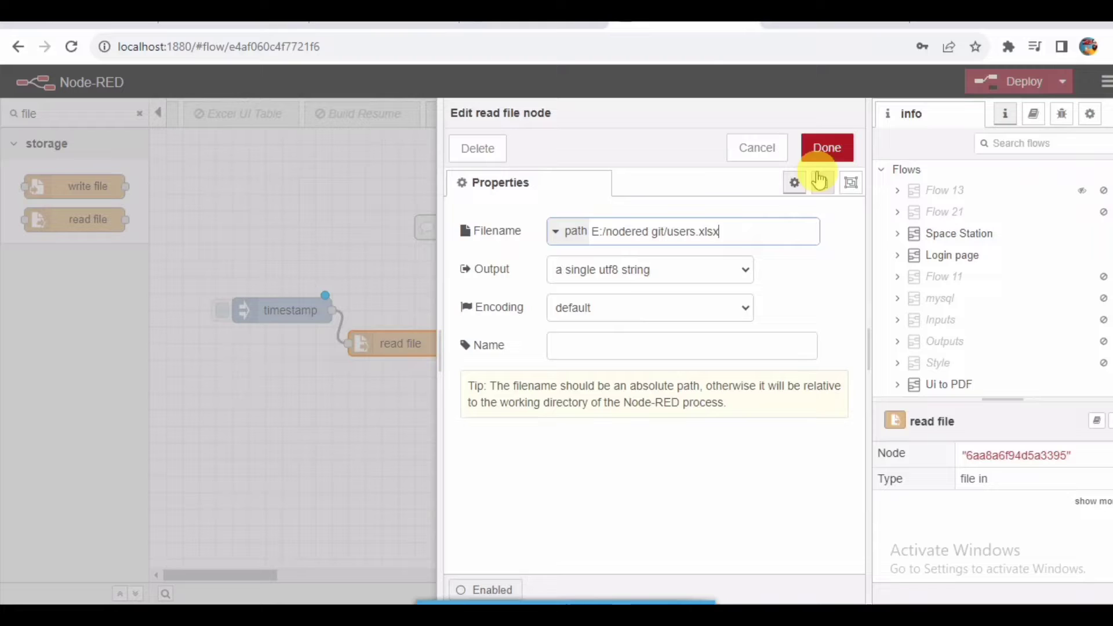
{"action": "left_click", "coordinate": [826, 148]}
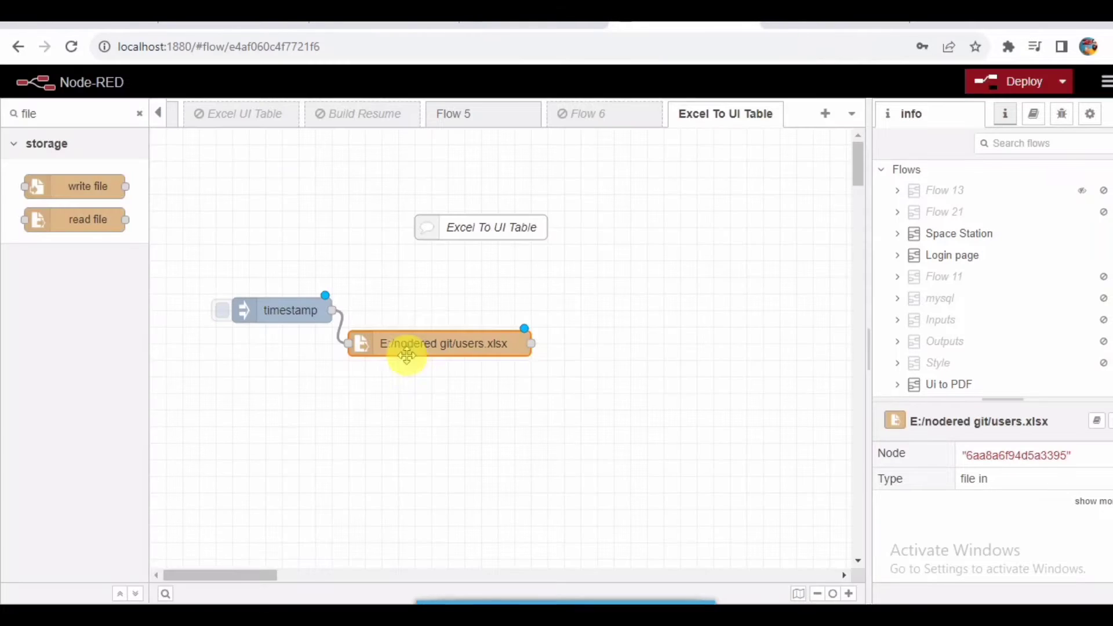
Add an xlsx parser node after the file reader, keeping first-sheet array-of-rows output.
{"action": "left_click_drag", "start_coordinate": [290, 311], "coordinate": [290, 277]}
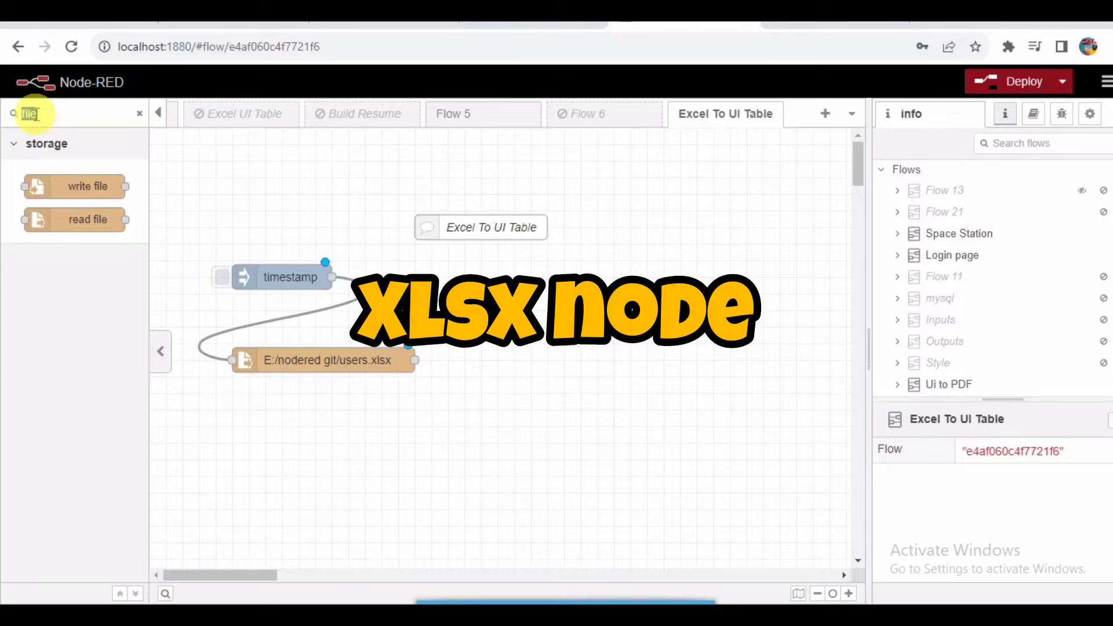
{"action": "type", "text": "xls"}
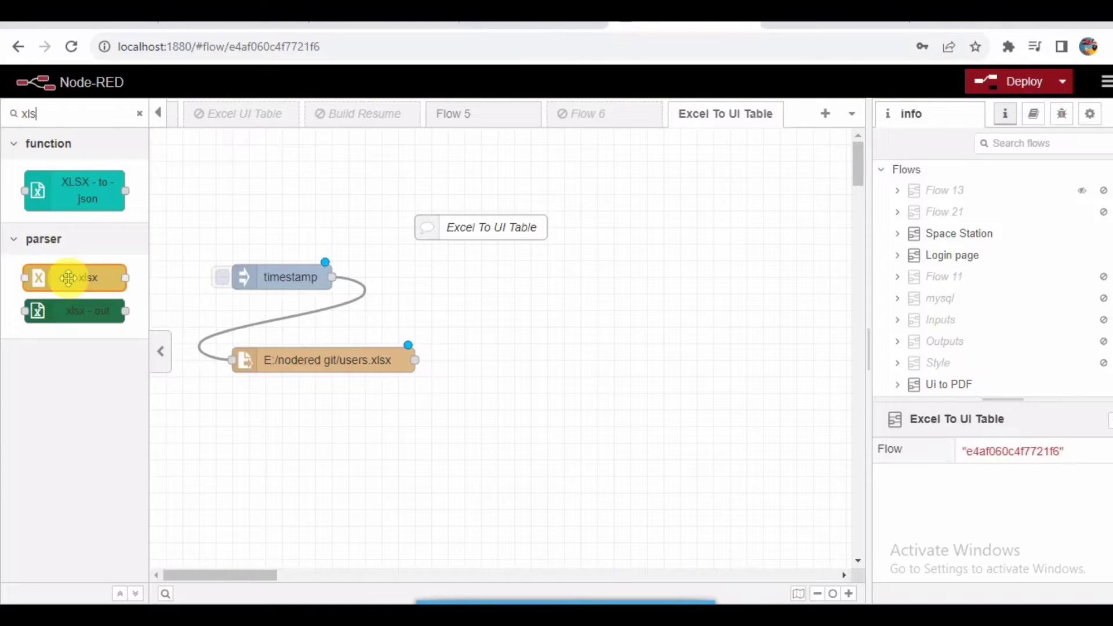
{"action": "left_click_drag", "start_coordinate": [75, 277], "coordinate": [435, 411]}
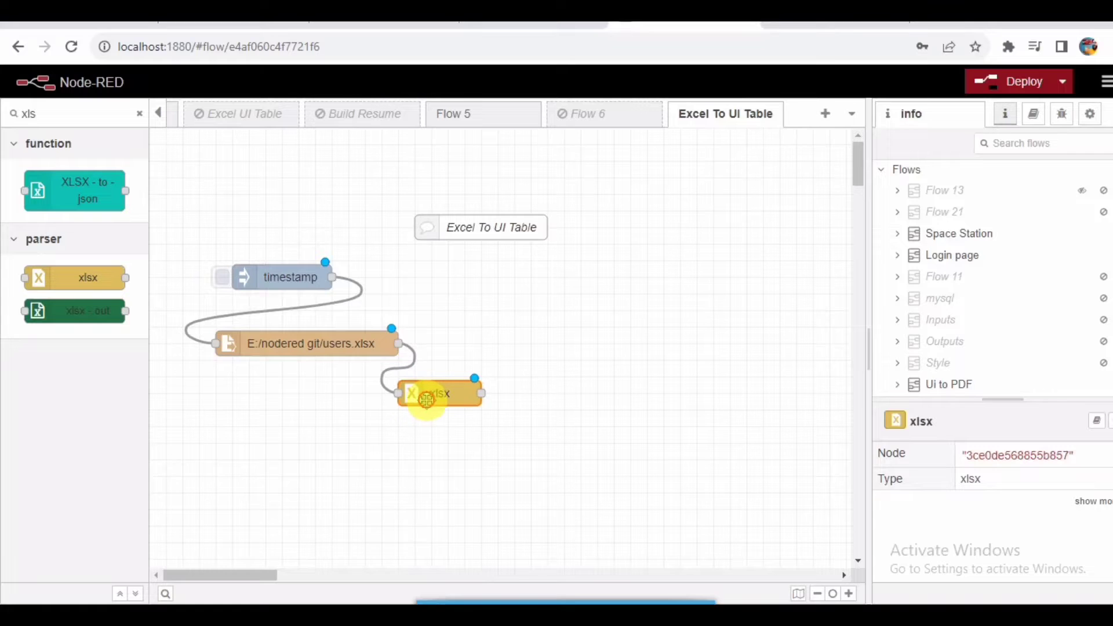
{"action": "double_click", "coordinate": [439, 394]}
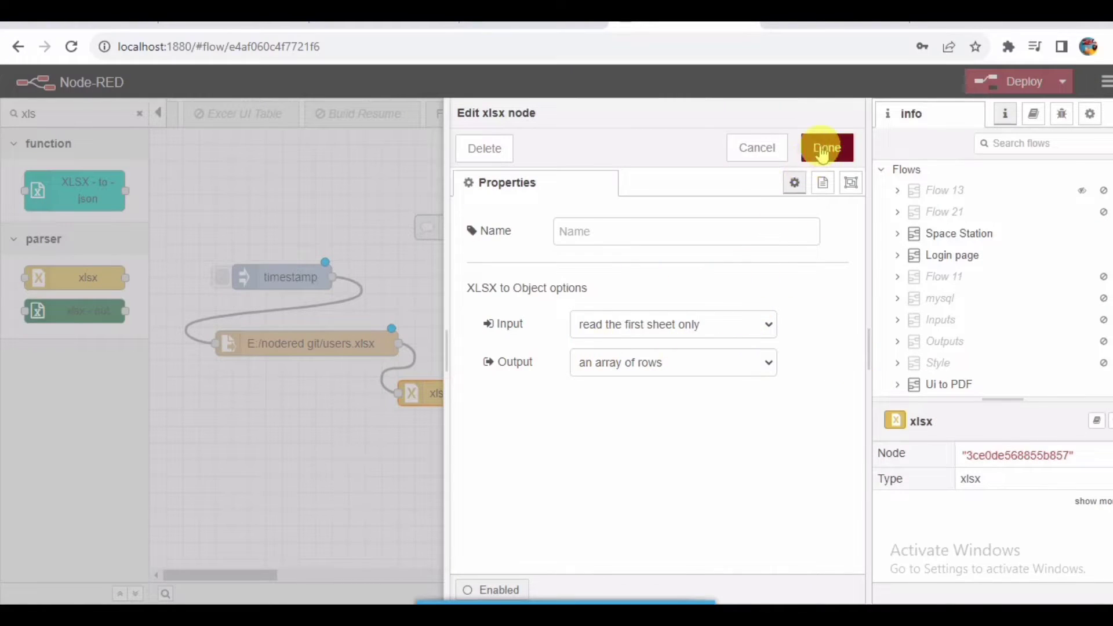
{"action": "left_click", "coordinate": [827, 147]}
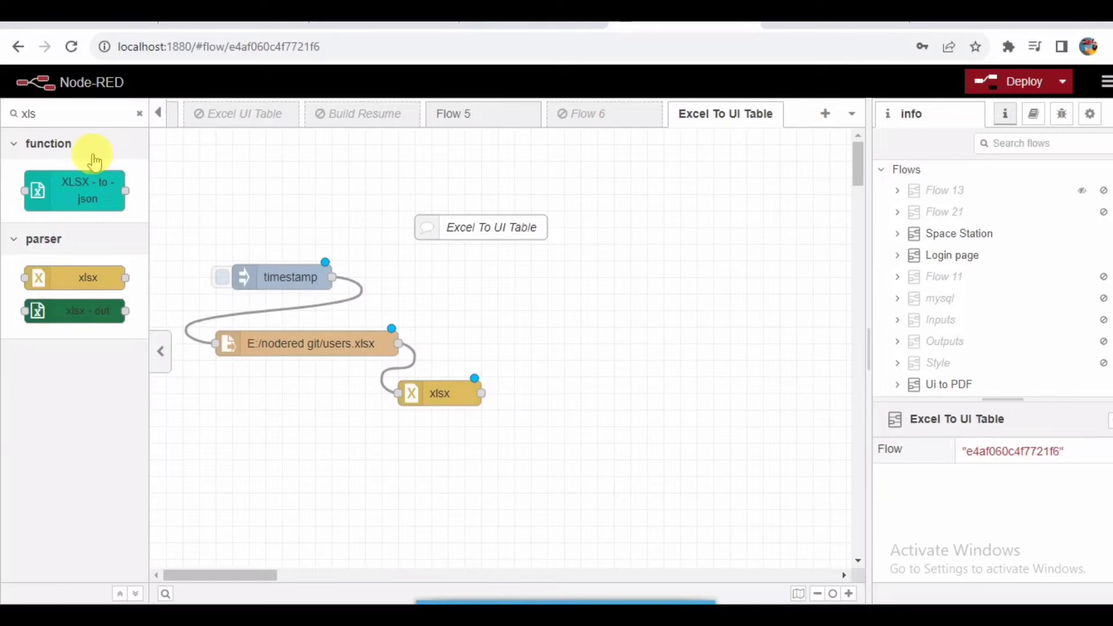
Wire a function node after the parser and declare headers = msg.payload[0], the sliced data and an empty result.
{"action": "type", "text": "func"}
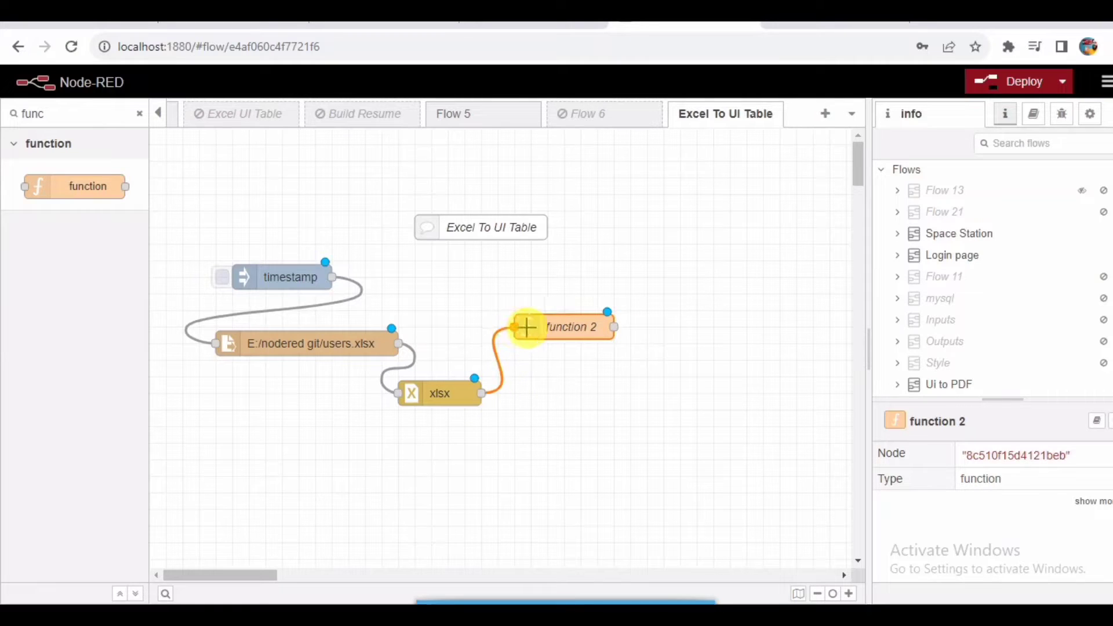
{"action": "left_click_drag", "start_coordinate": [571, 327], "coordinate": [546, 344]}
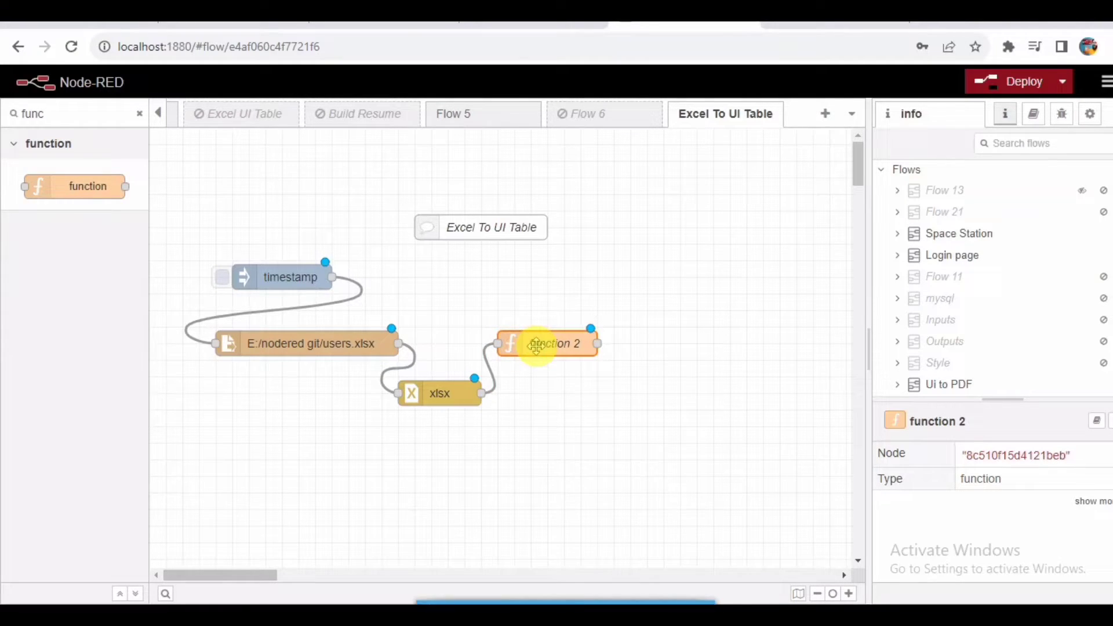
{"action": "double_click", "coordinate": [546, 344]}
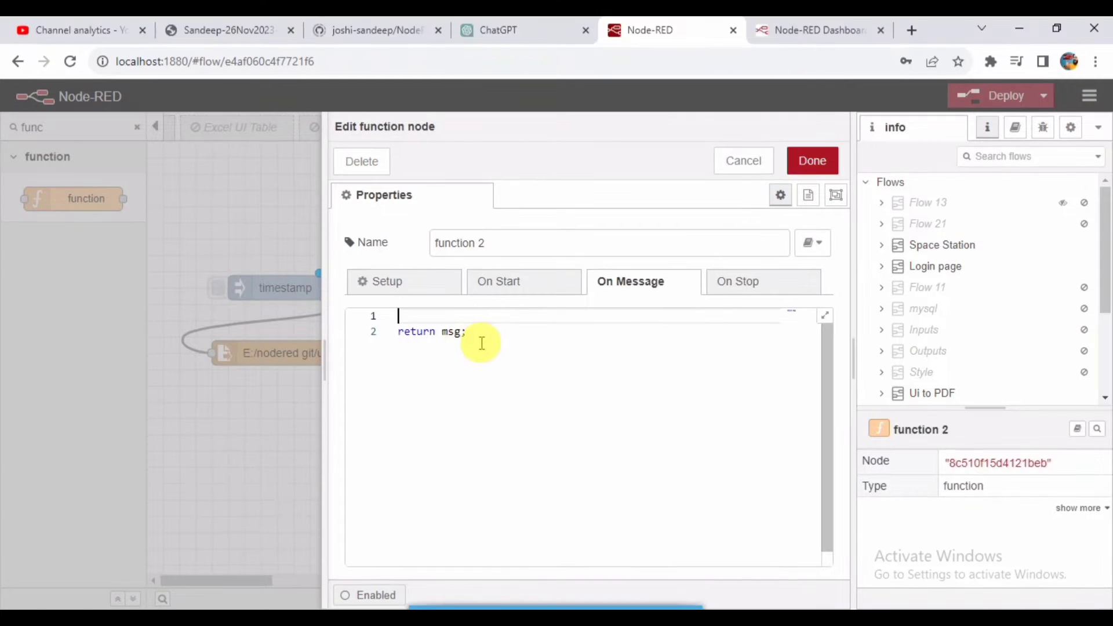
{"action": "type", "text": "var head"}
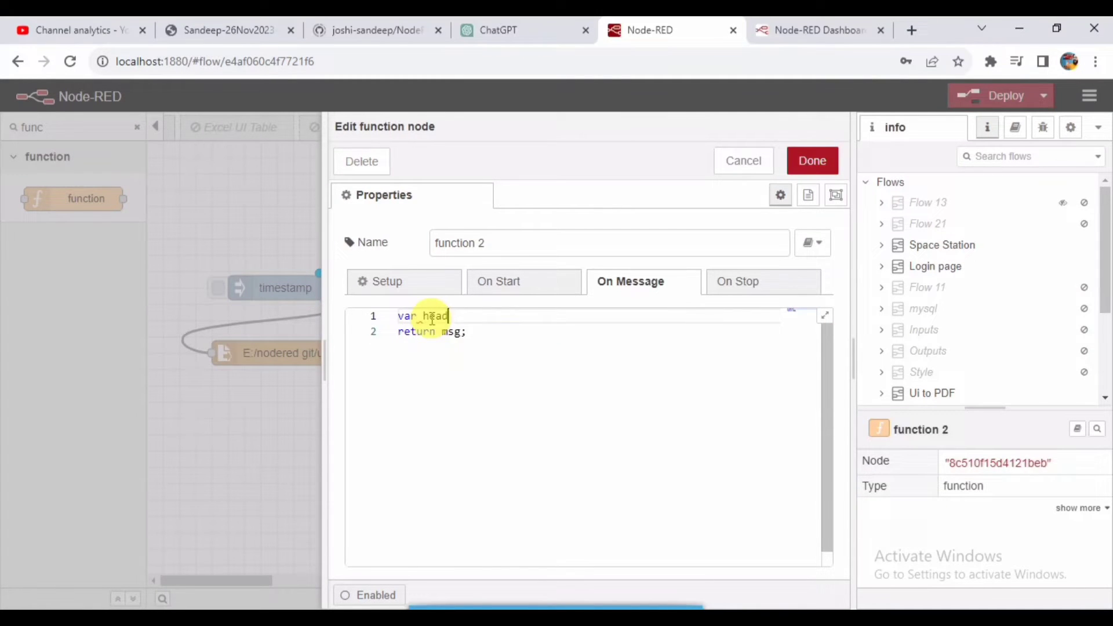
{"action": "type", "text": "ers = msg."}
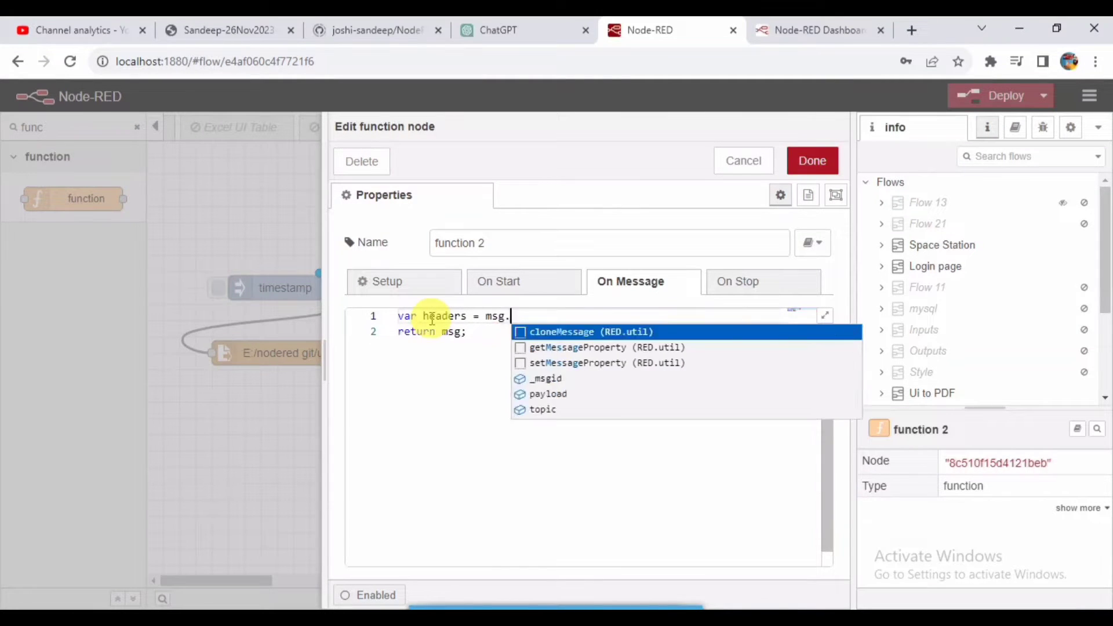
{"action": "type", "text": "payload[0];"}
{"action": "type", "text": "var data ="}
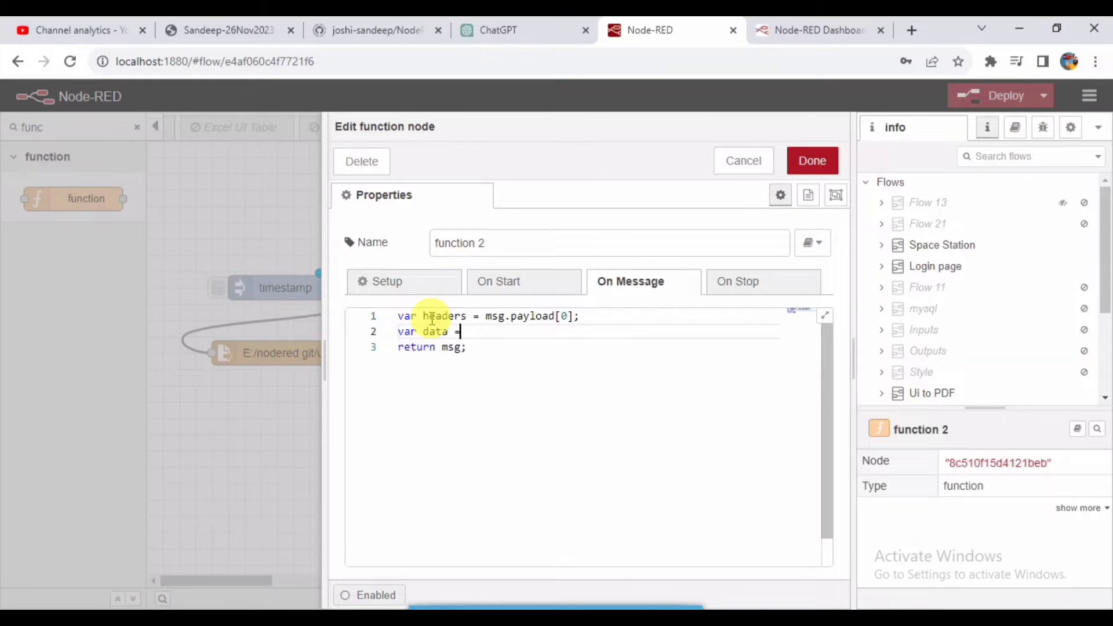
{"action": "type", "text": "msg.payload.slice(1);       //("}
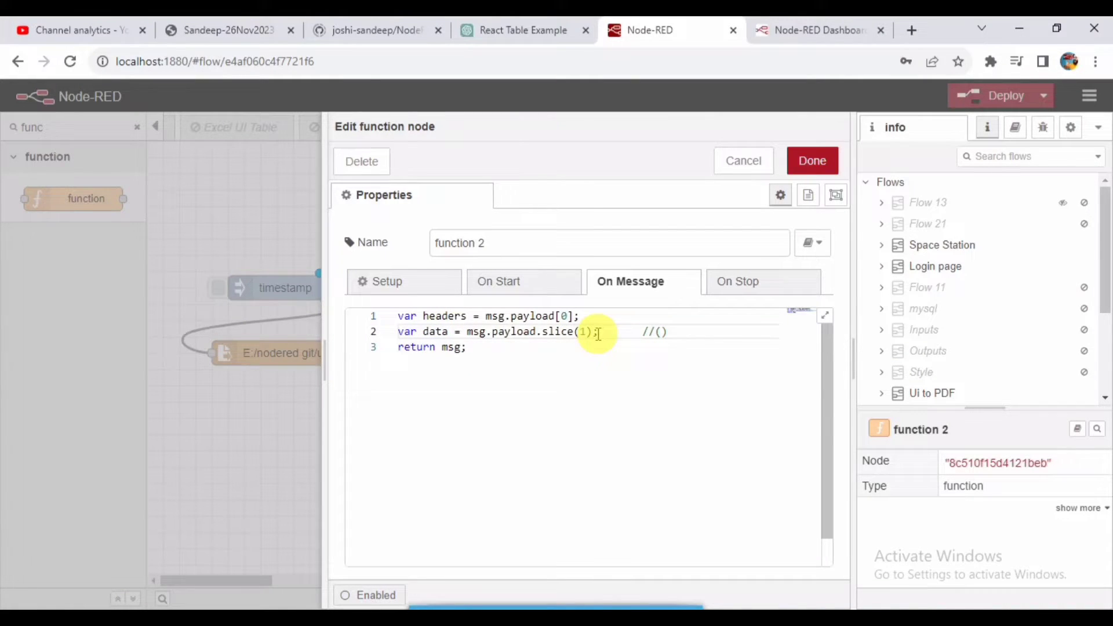
{"action": "type", "text": "v"}
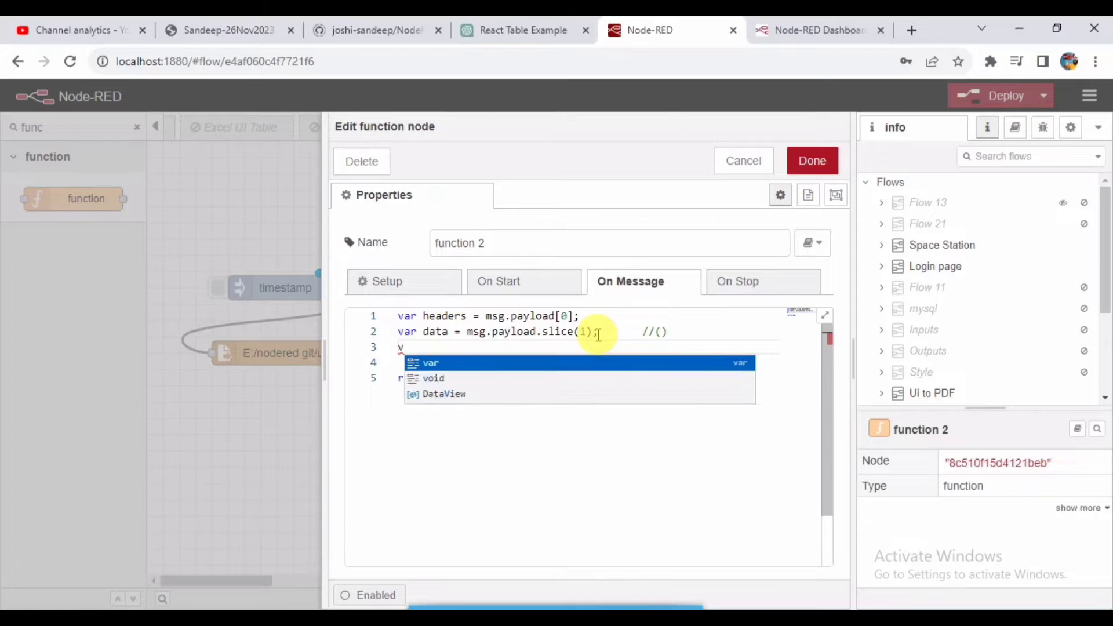
{"action": "type", "text": "ar result = [];"}
{"action": "type", "text": "for"}
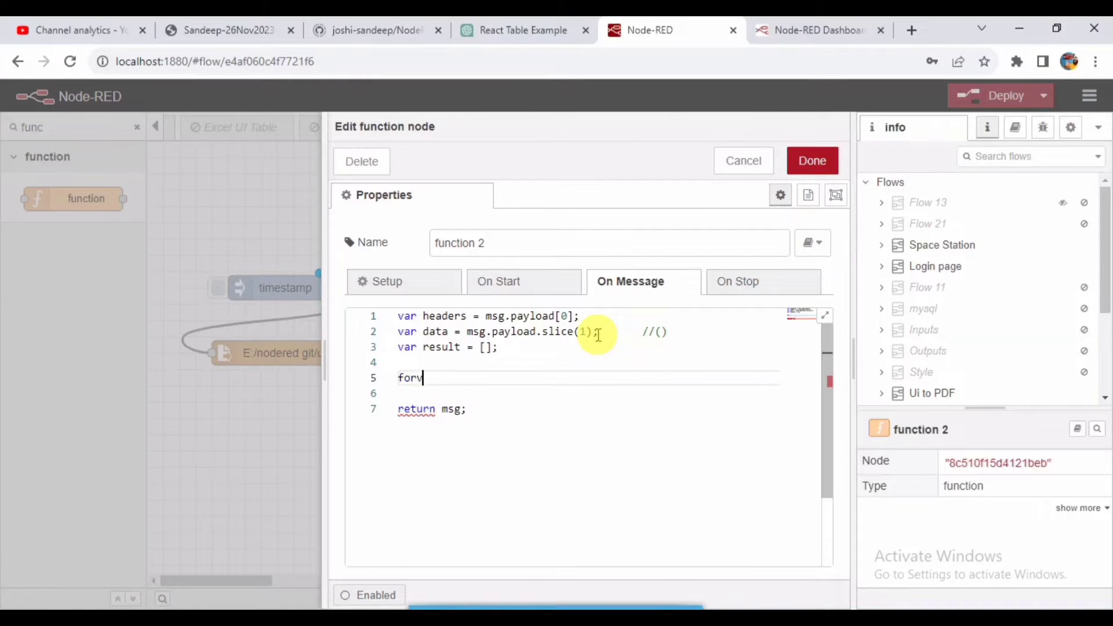
Write nested loops building obj[headers[j]] = data[i][j], pushing each obj to result, and set msg.payload = result.
{"action": "type", "text": "(var i"}
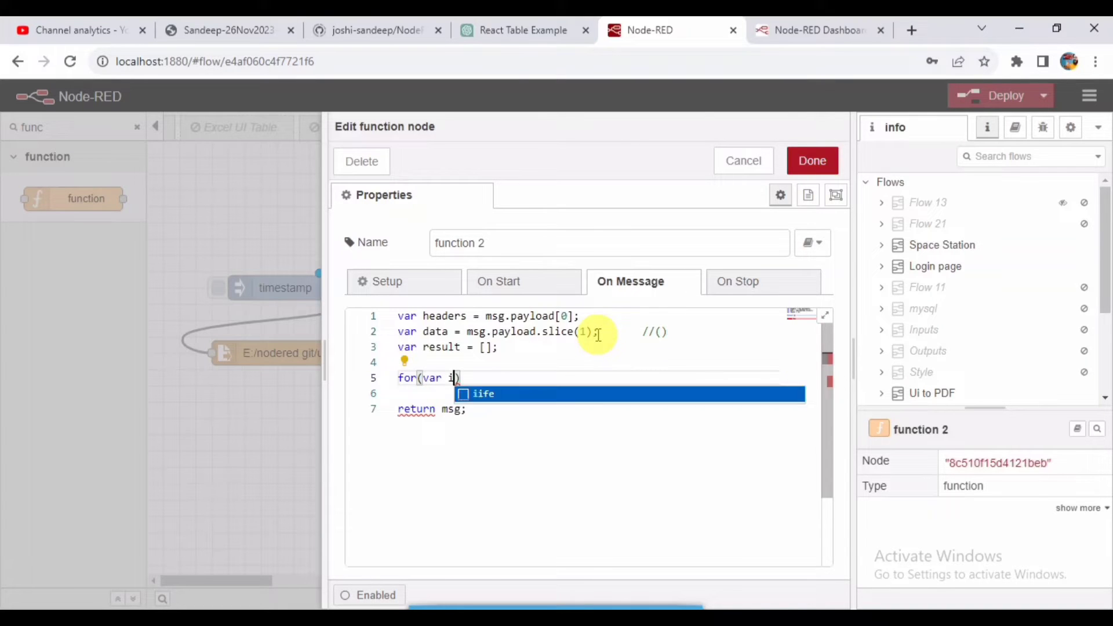
{"action": "type", "text": "=0;i<data"}
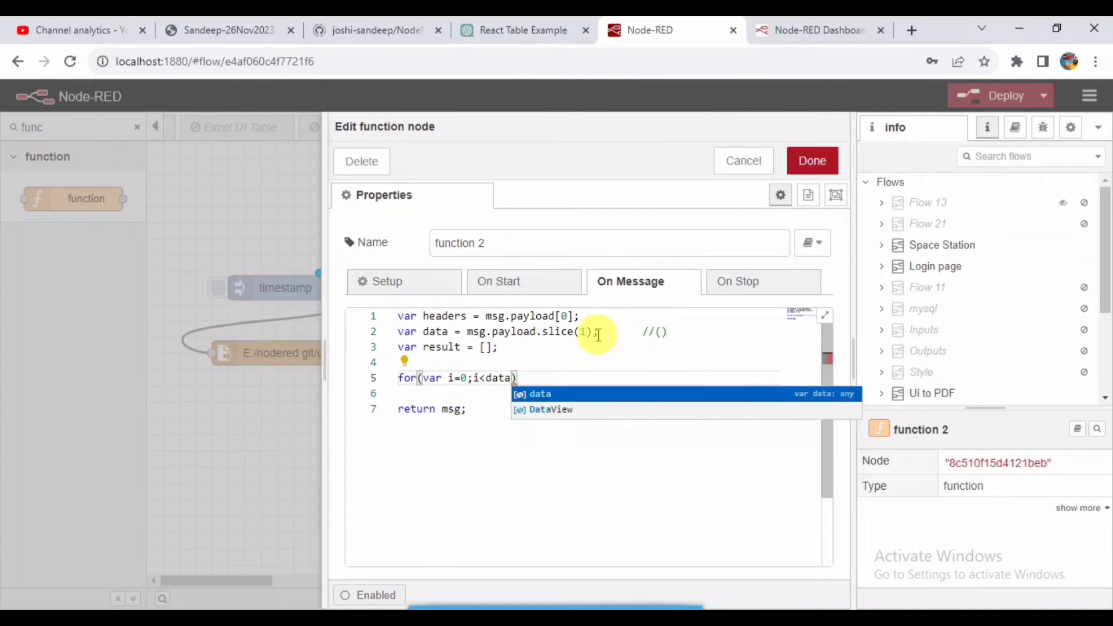
{"action": "type", "text": ".length; i++"}
{"action": "left_click", "coordinate": [582, 393]}
{"action": "type", "text": "var"}
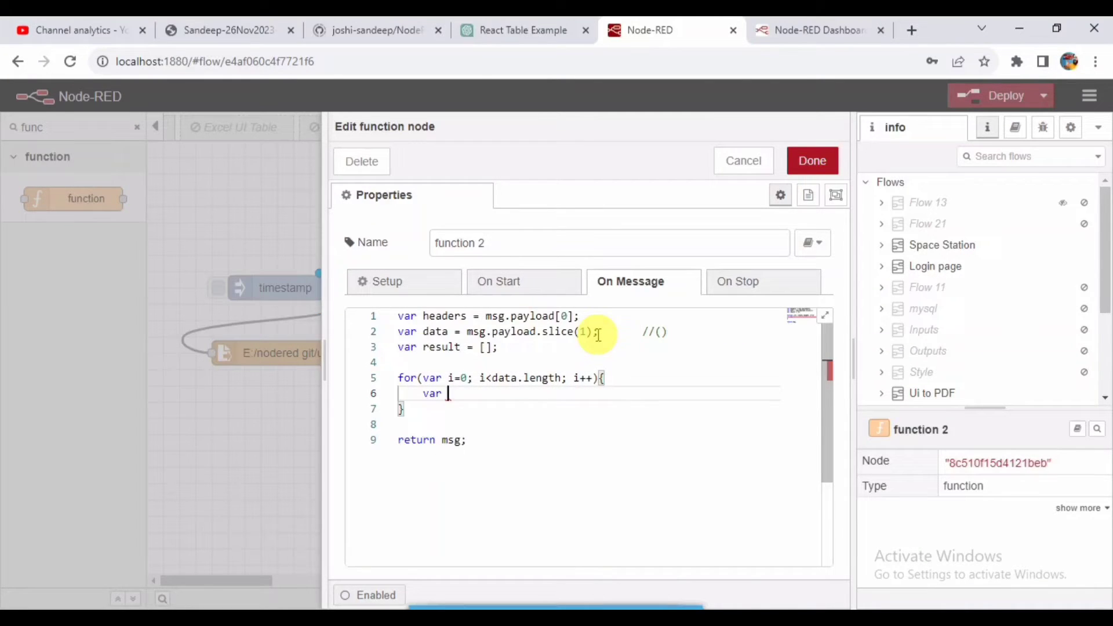
{"action": "type", "text": "obj = {};"}
{"action": "type", "text": "for("}
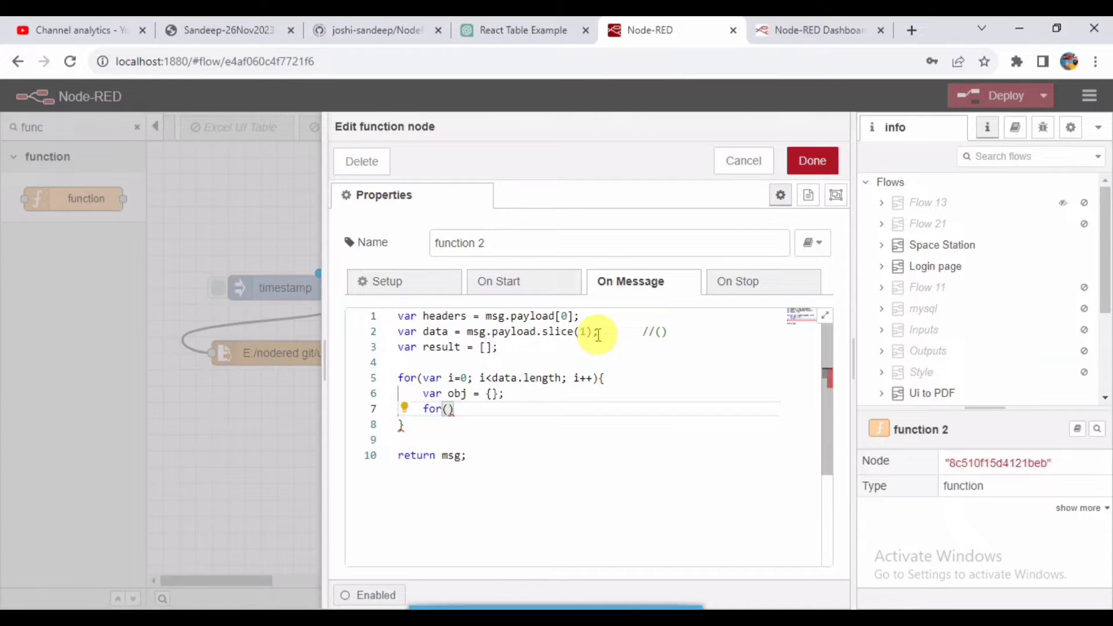
{"action": "type", "text": "var j=0;"}
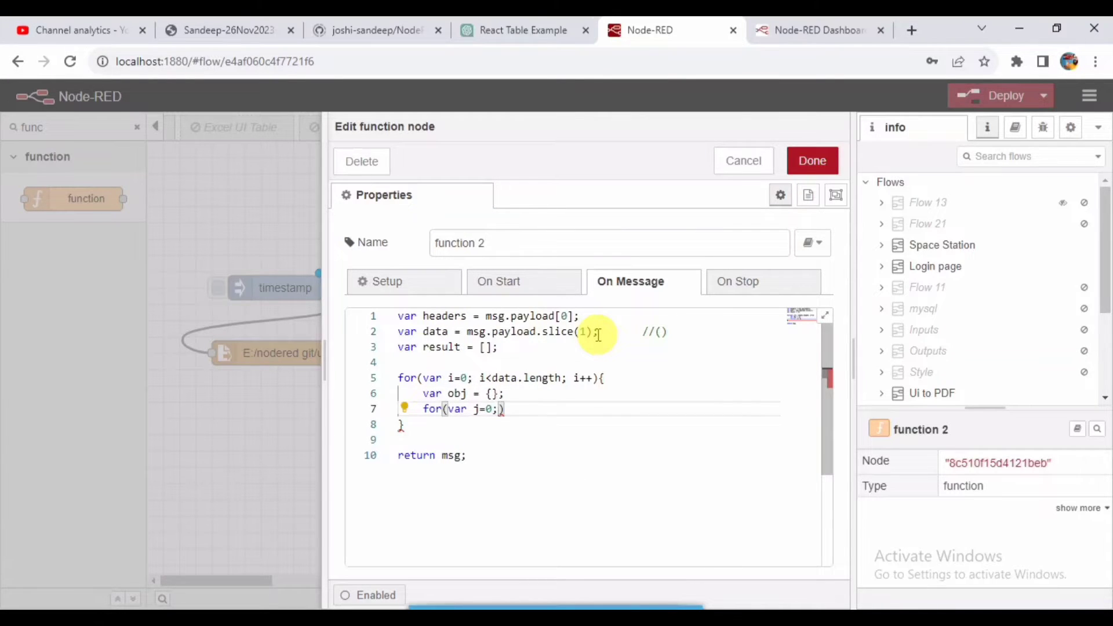
{"action": "type", "text": "j<headers."}
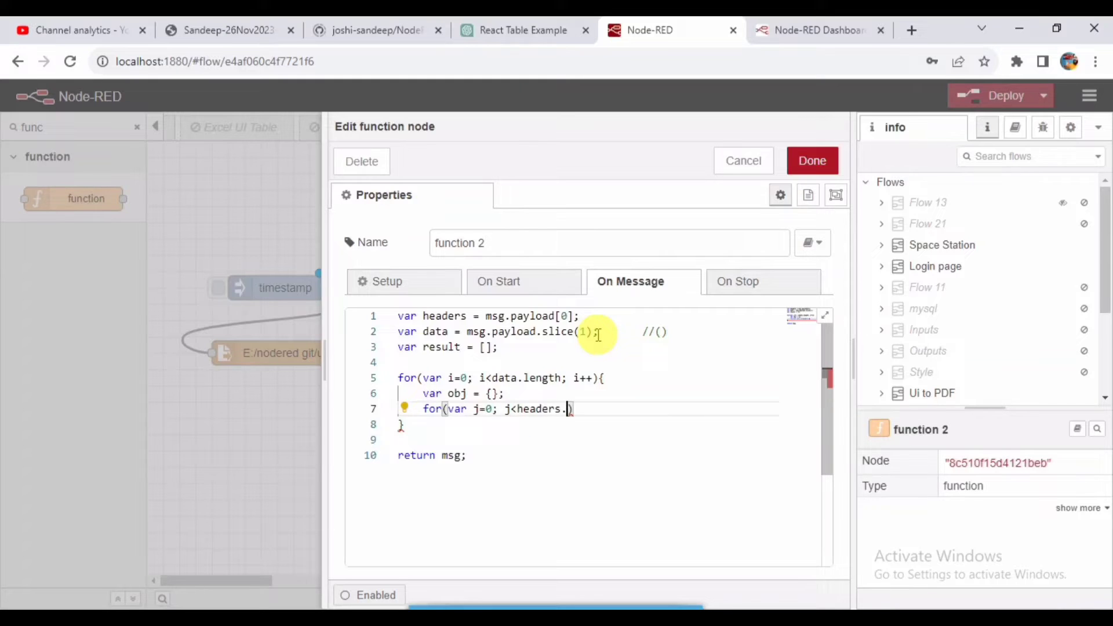
{"action": "type", "text": "length; j++)"}
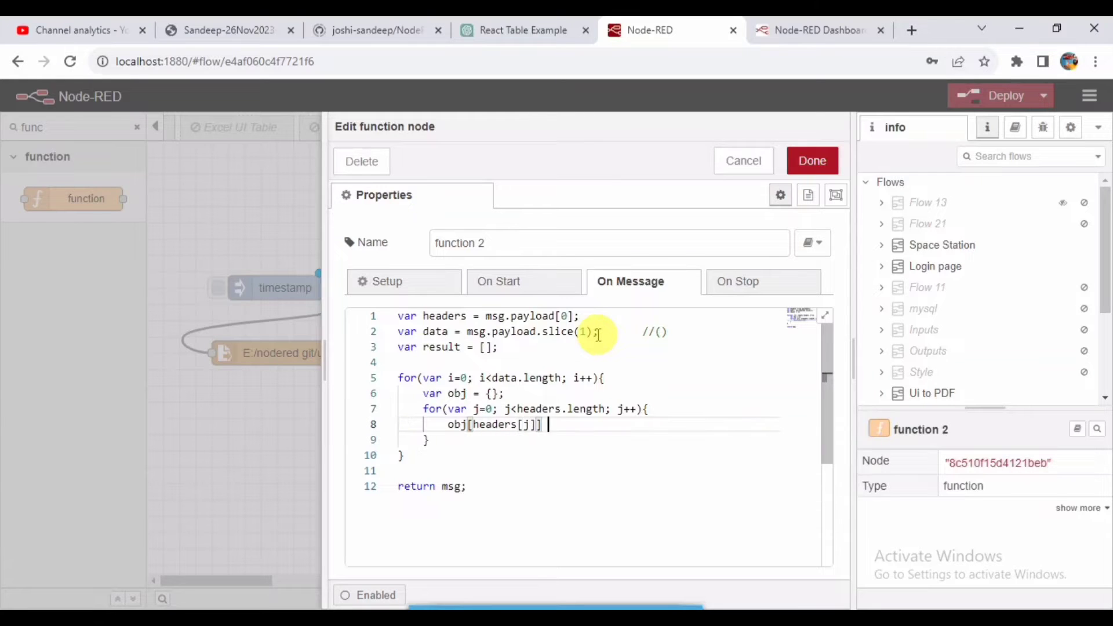
{"action": "type", "text": "= data[j]"}
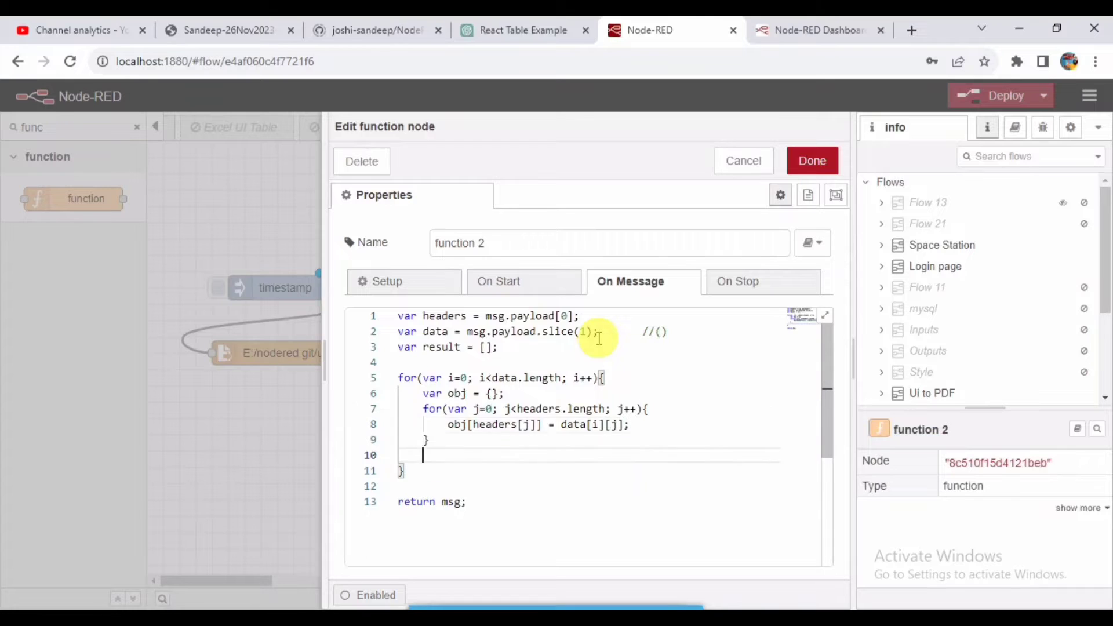
{"action": "type", "text": "result.pushobj"}
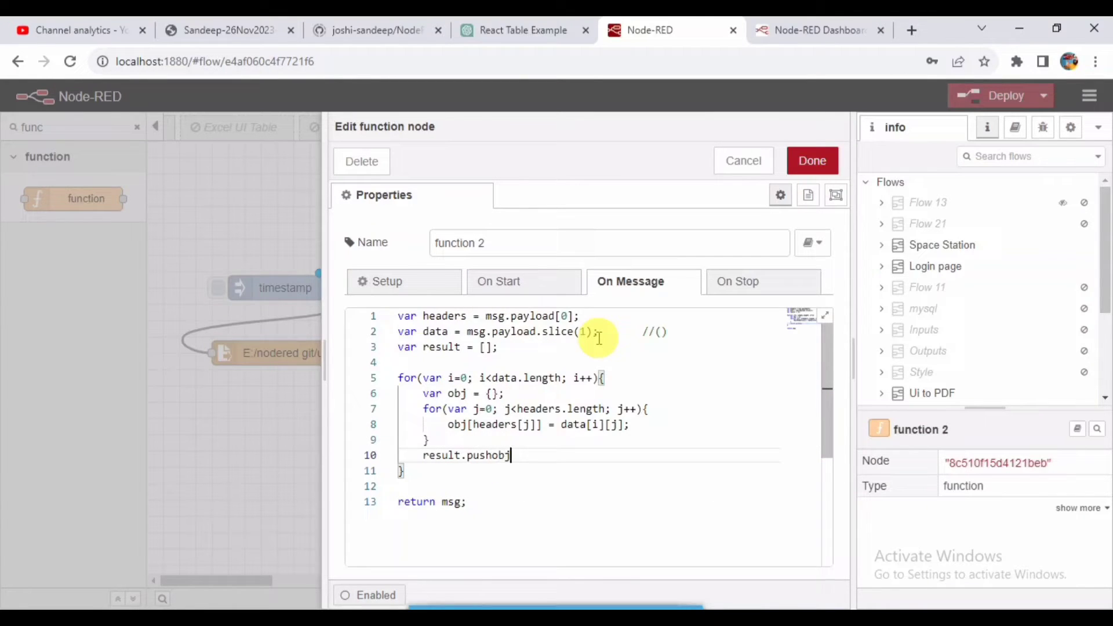
{"action": "type", "text": "(obj);"}
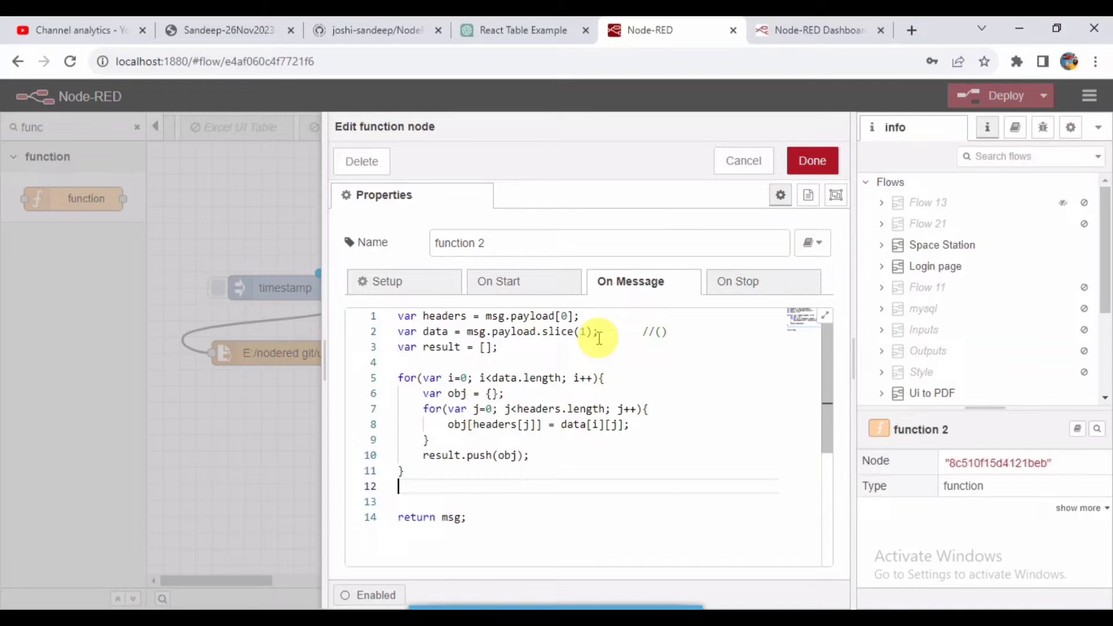
{"action": "type", "text": "msg.payload = re"}
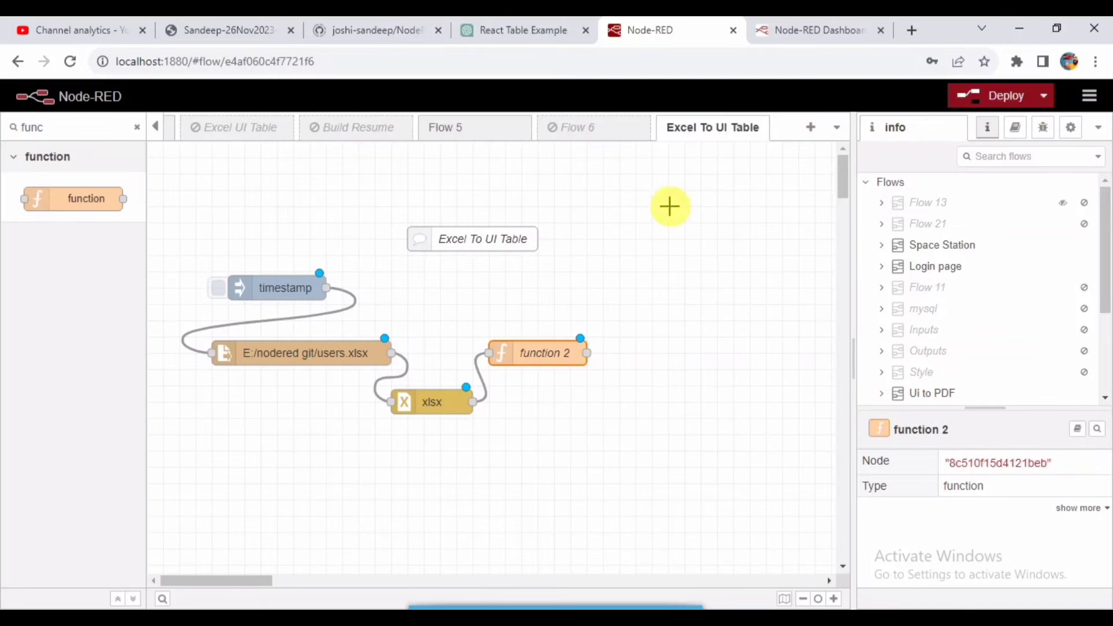
Add a dashboard table node after function 2 assigned to the [User Data] Table group.
{"action": "left_click", "coordinate": [534, 375]}
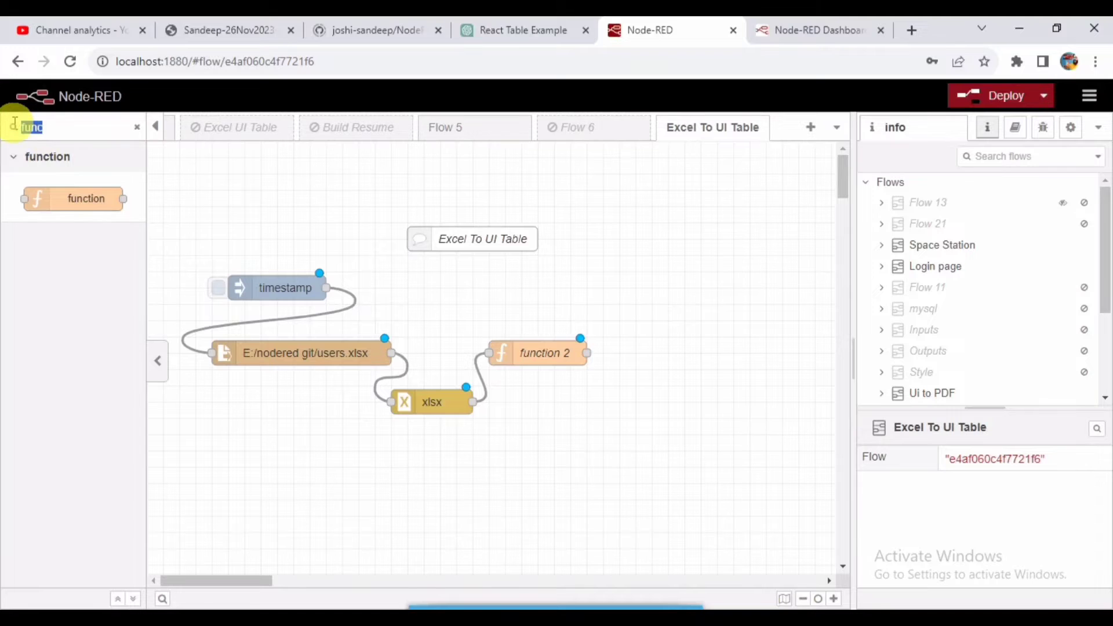
{"action": "type", "text": "ta"}
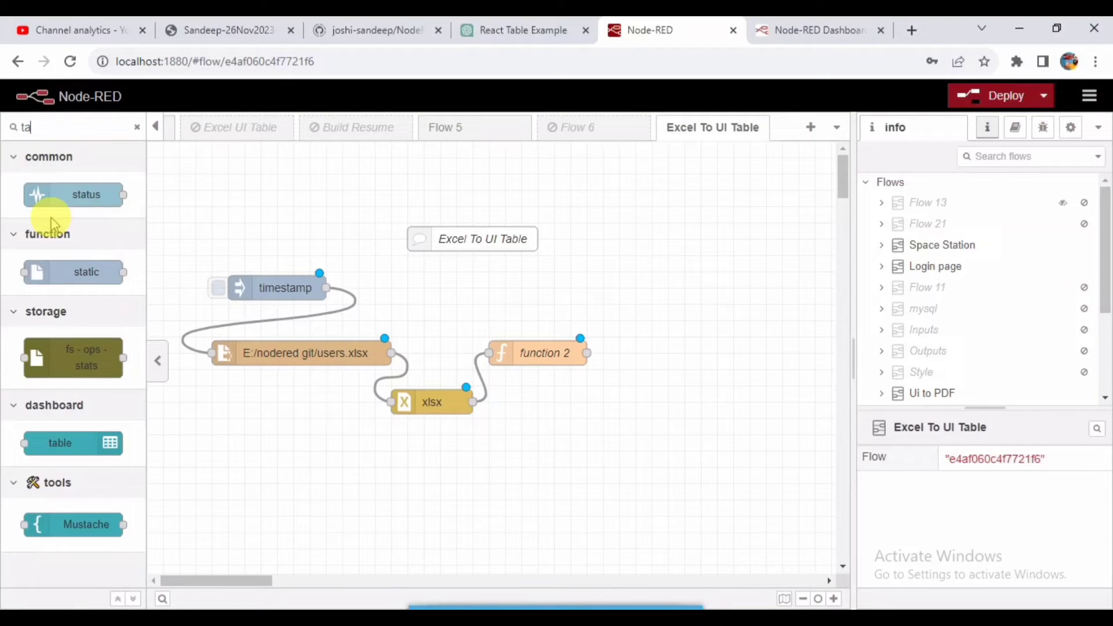
{"action": "left_click_drag", "start_coordinate": [59, 442], "coordinate": [644, 304]}
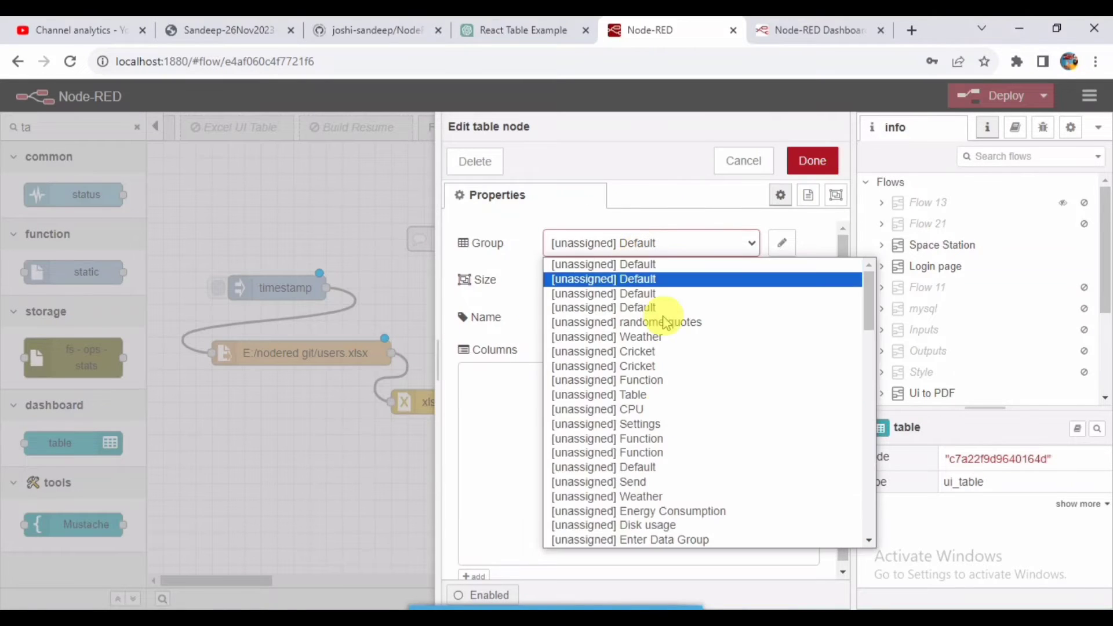
{"action": "scroll", "scroll_direction": "down", "scroll_amount": 3}
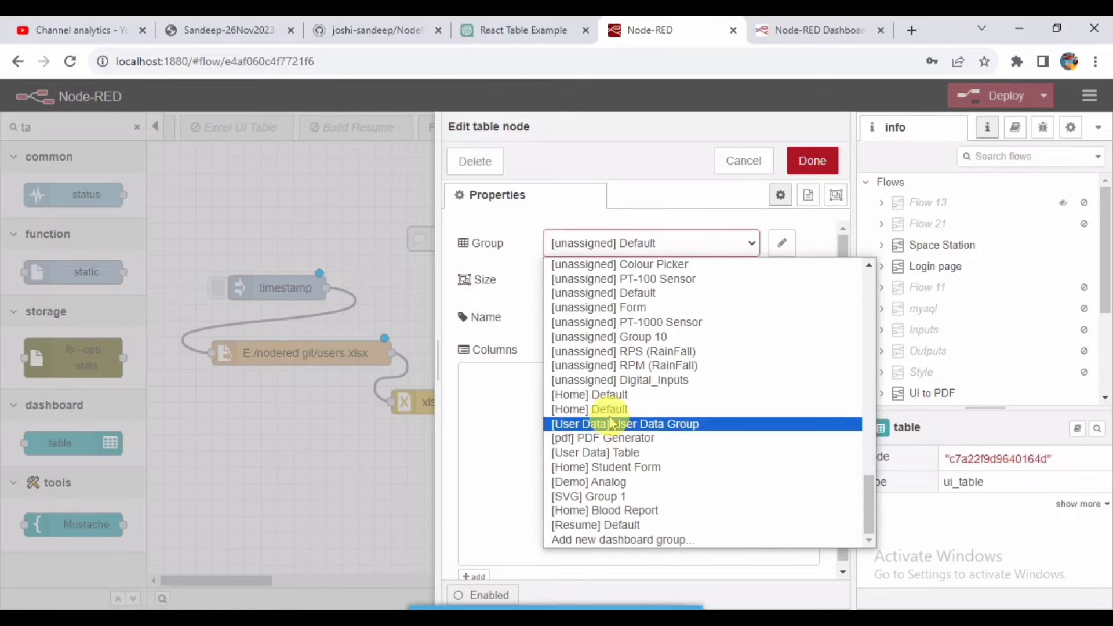
{"action": "left_click", "coordinate": [596, 452]}
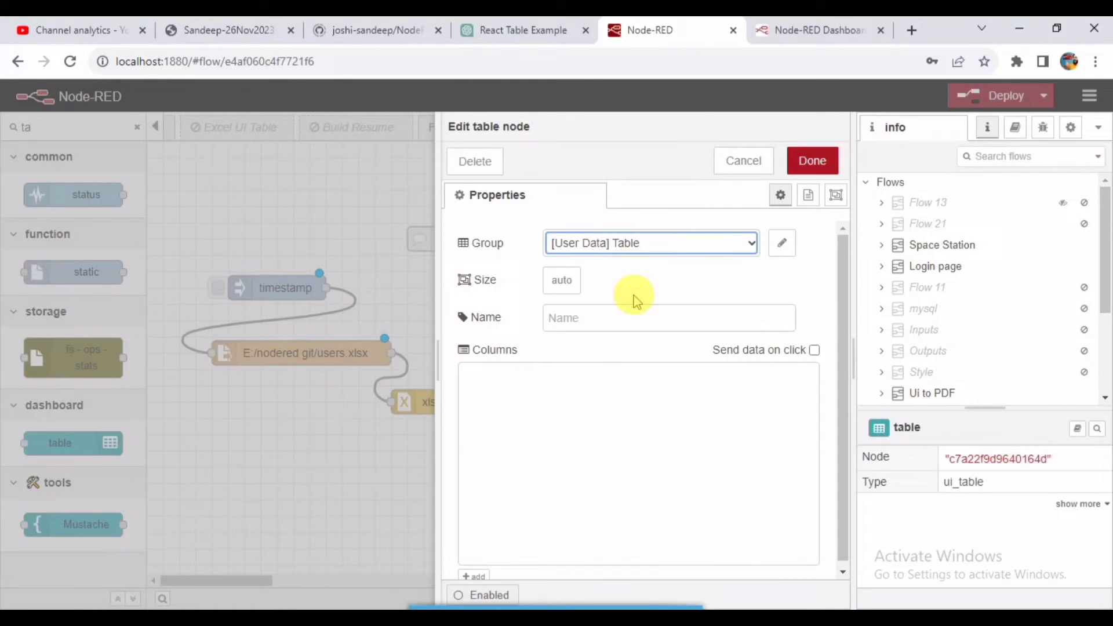
{"action": "left_click", "coordinate": [743, 160]}
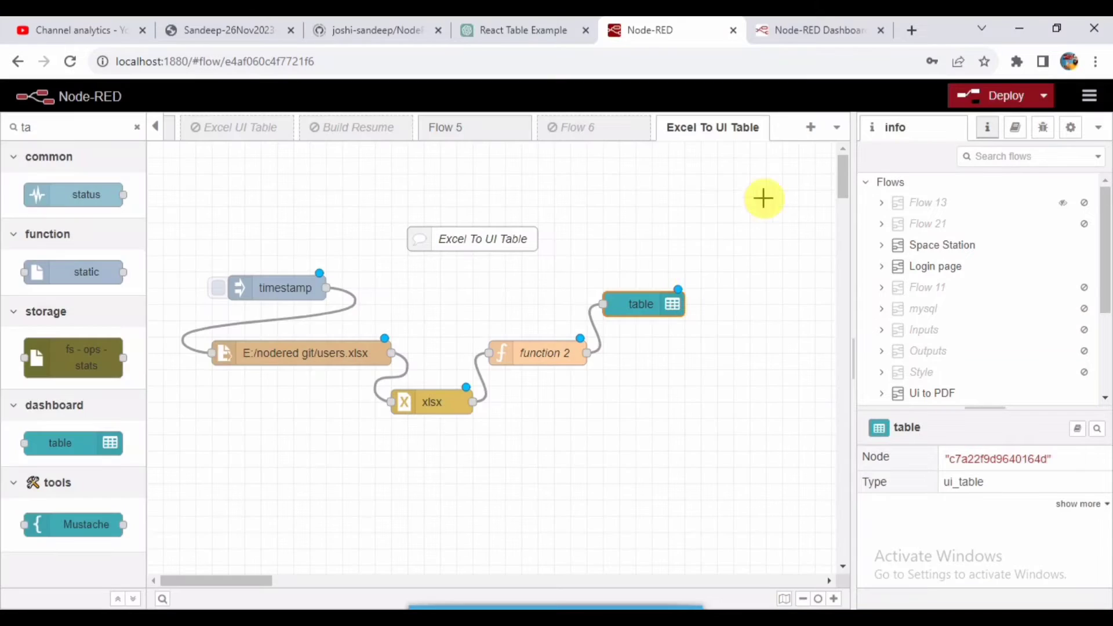
Add a debug node fed by function 2, deploy, and check the debug sidebar and dashboard page.
{"action": "double_click", "coordinate": [641, 304]}
{"action": "type", "text": "de"}
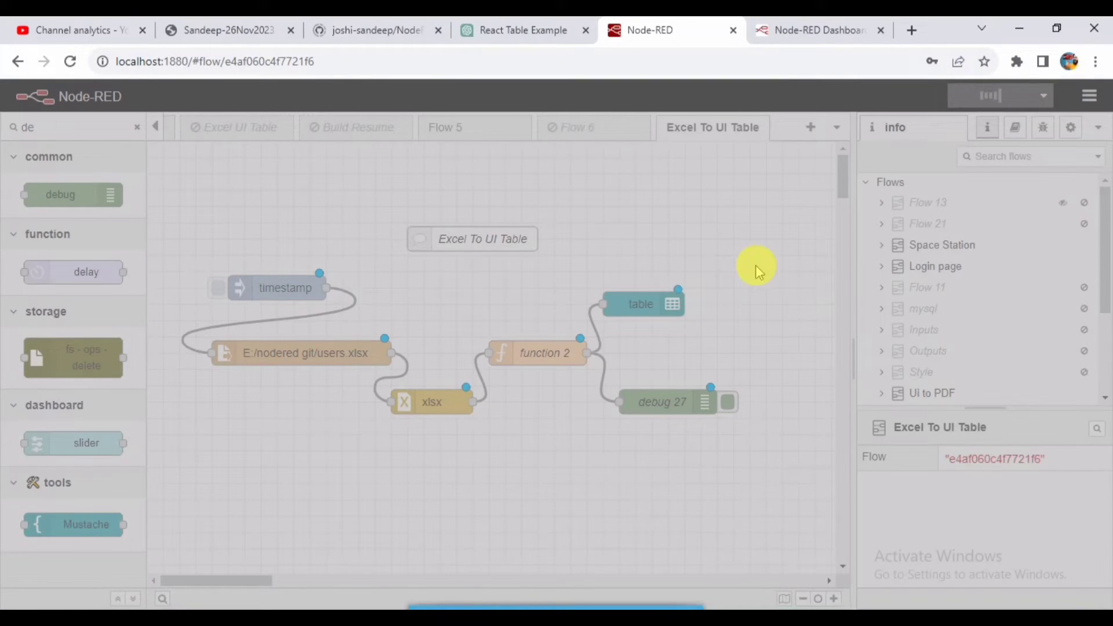
{"action": "left_click", "coordinate": [993, 95]}
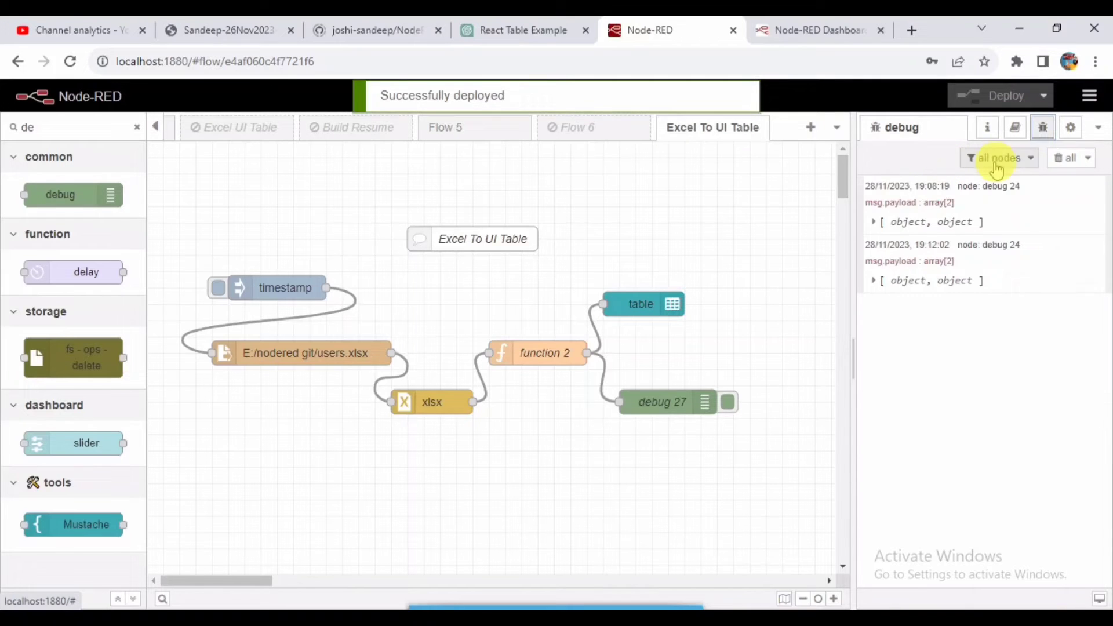
{"action": "left_click", "coordinate": [814, 30]}
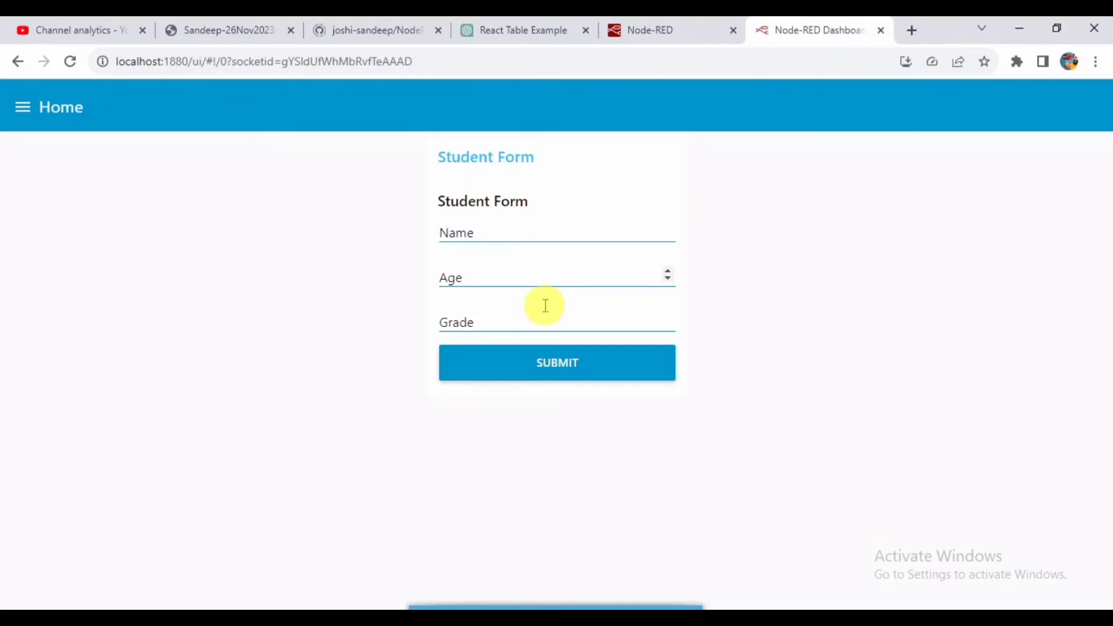
{"action": "left_click", "coordinate": [654, 30]}
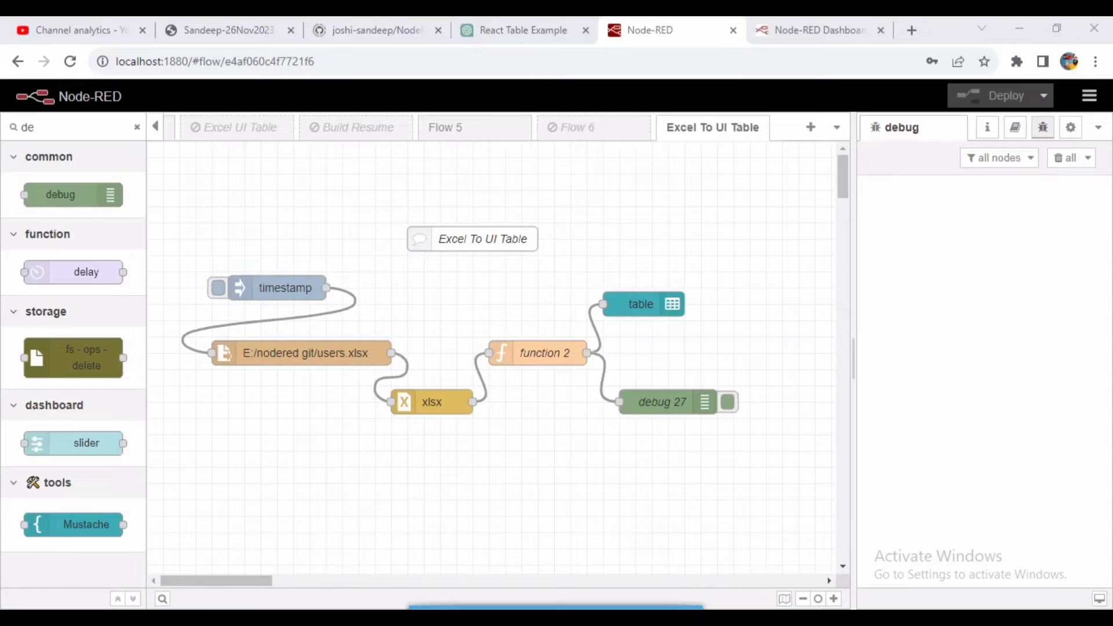
Add a table column with Property and Title both set to image.
{"action": "double_click", "coordinate": [640, 304]}
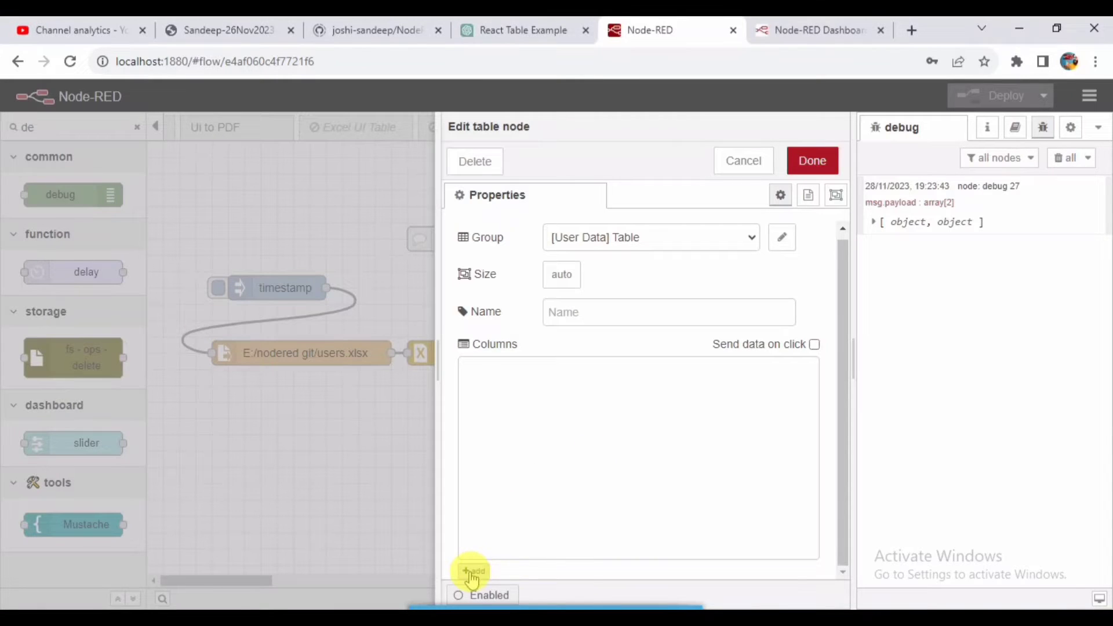
{"action": "left_click", "coordinate": [473, 571]}
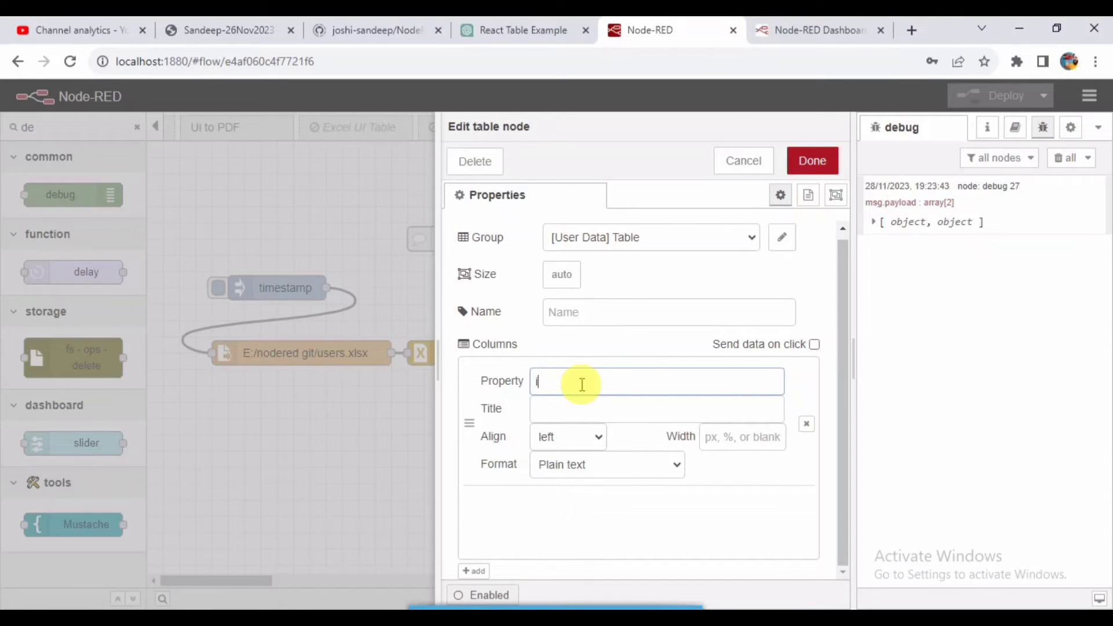
{"action": "type", "text": "image"}
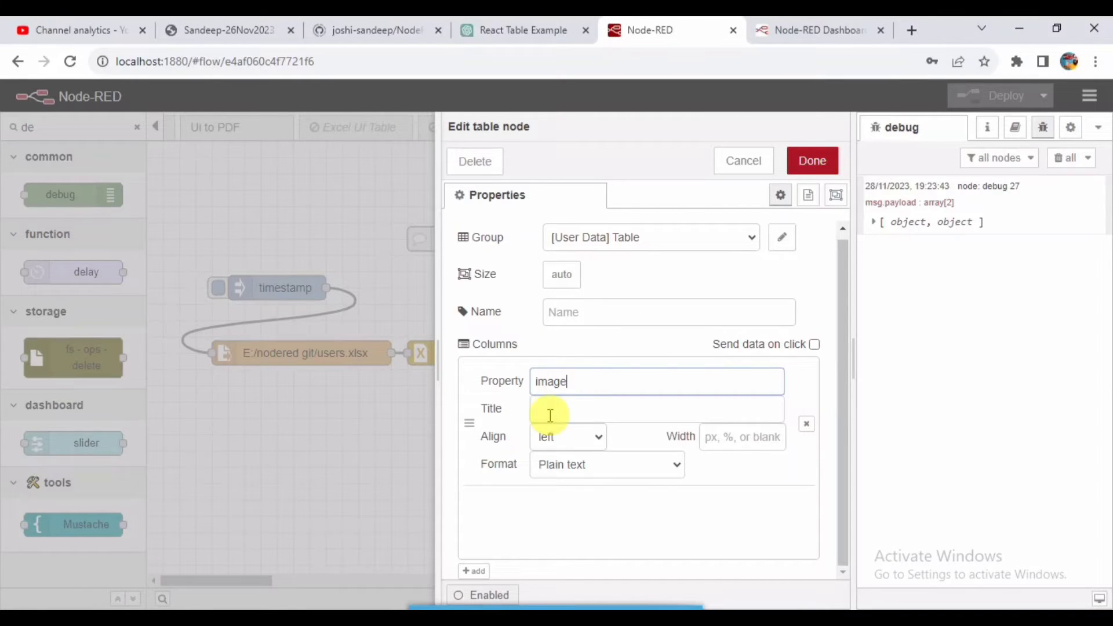
{"action": "type", "text": "image"}
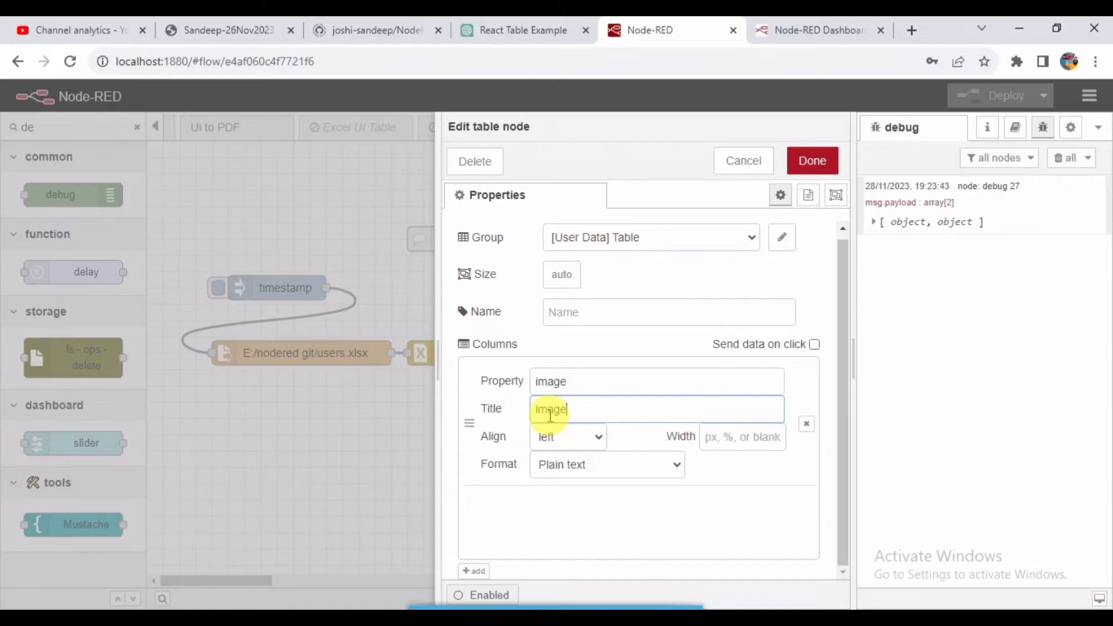
Choose a display format for the image column and add a second empty column.
{"action": "left_click", "coordinate": [608, 463]}
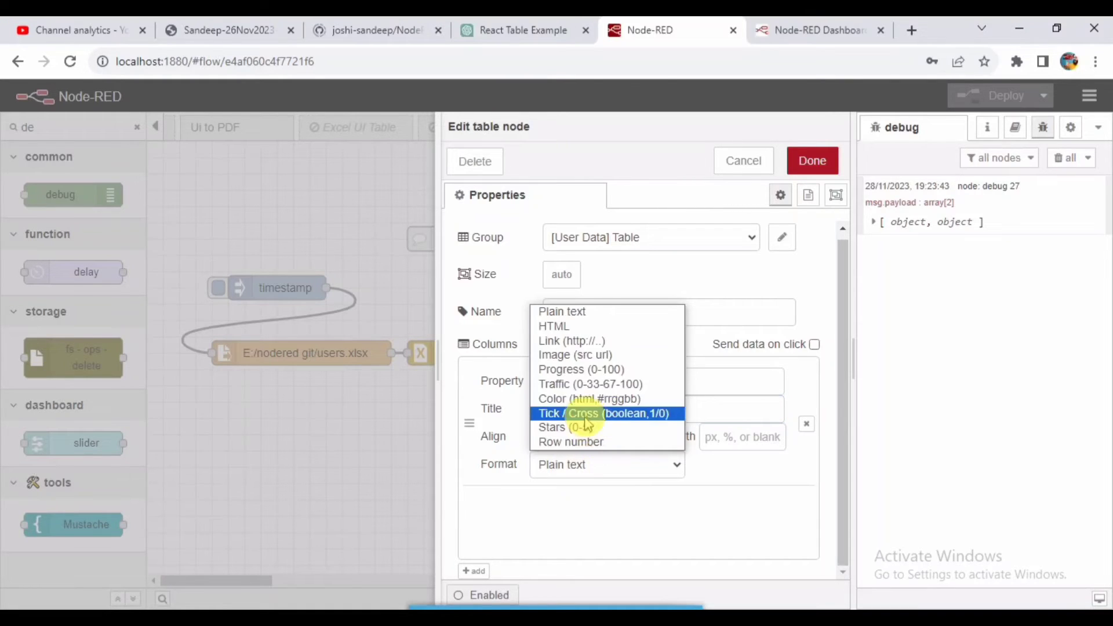
{"action": "left_click", "coordinate": [572, 355]}
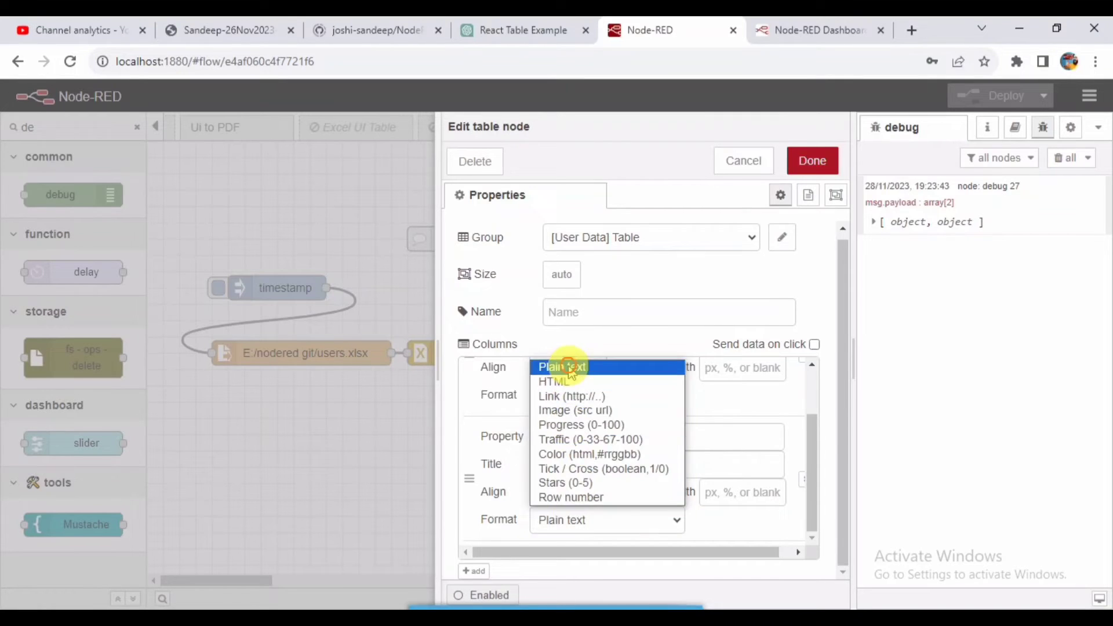
{"action": "left_click", "coordinate": [562, 366]}
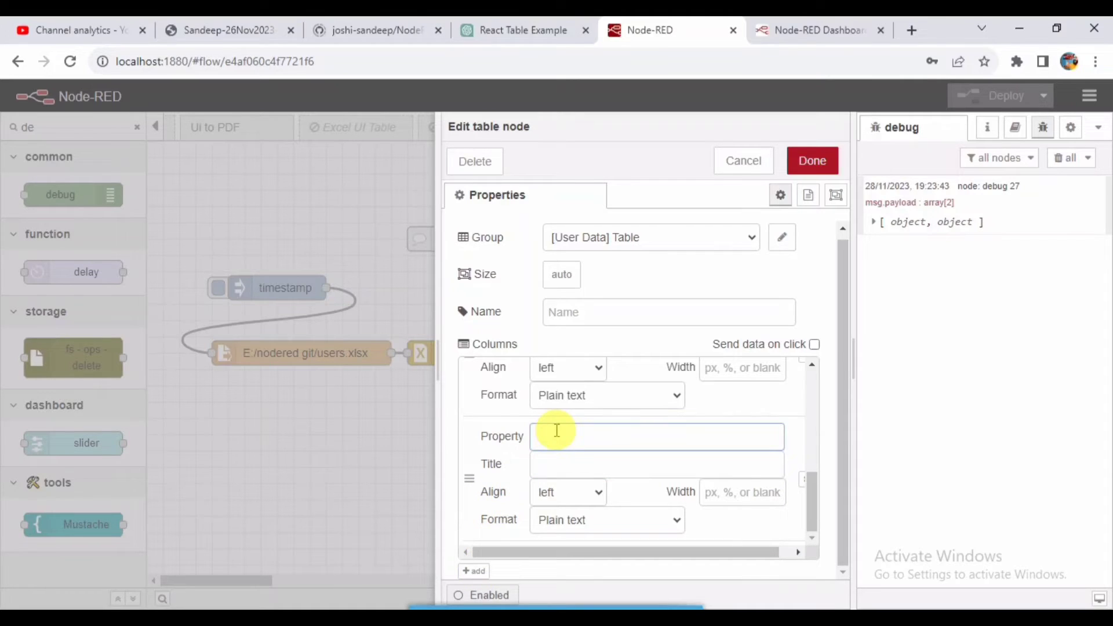
Add an email column with a chosen display format.
{"action": "type", "text": "email"}
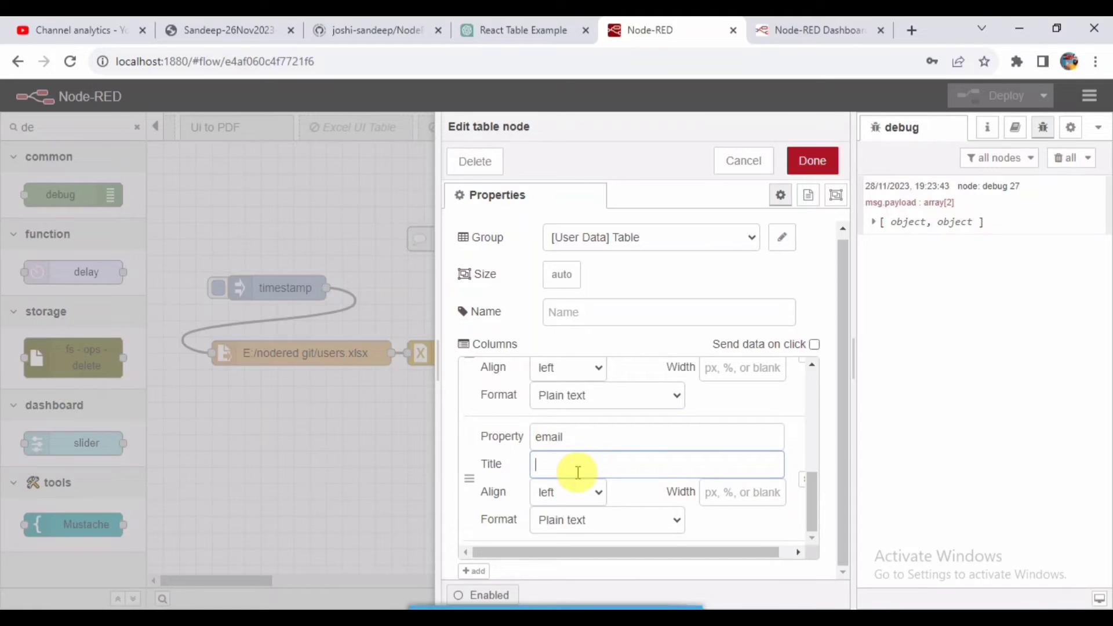
{"action": "type", "text": "e,"}
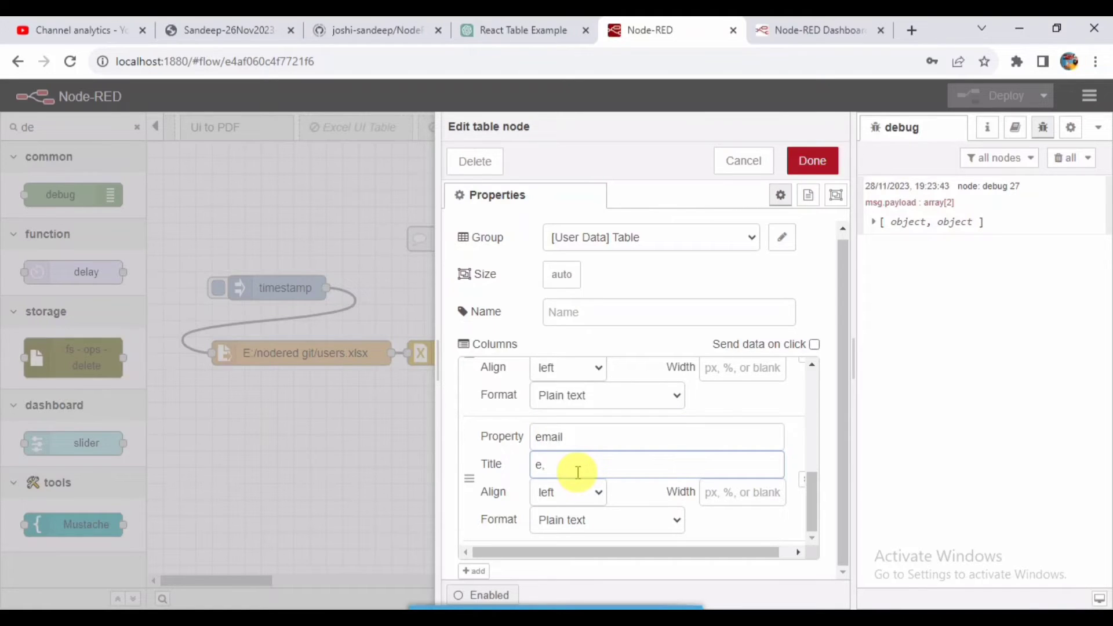
{"action": "type", "text": "email"}
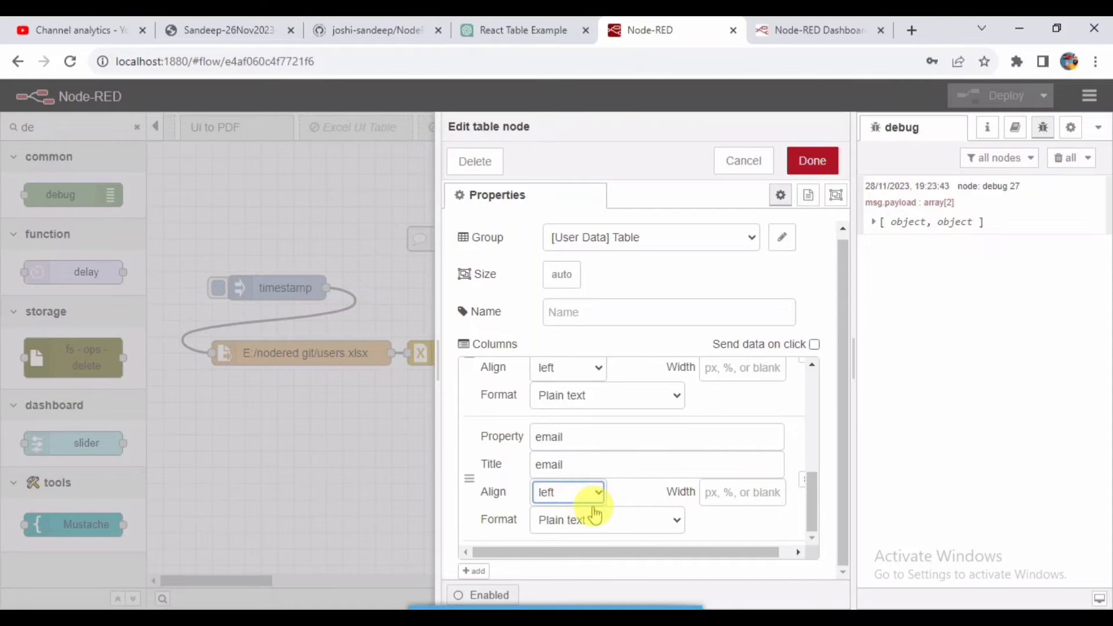
{"action": "left_click", "coordinate": [607, 519]}
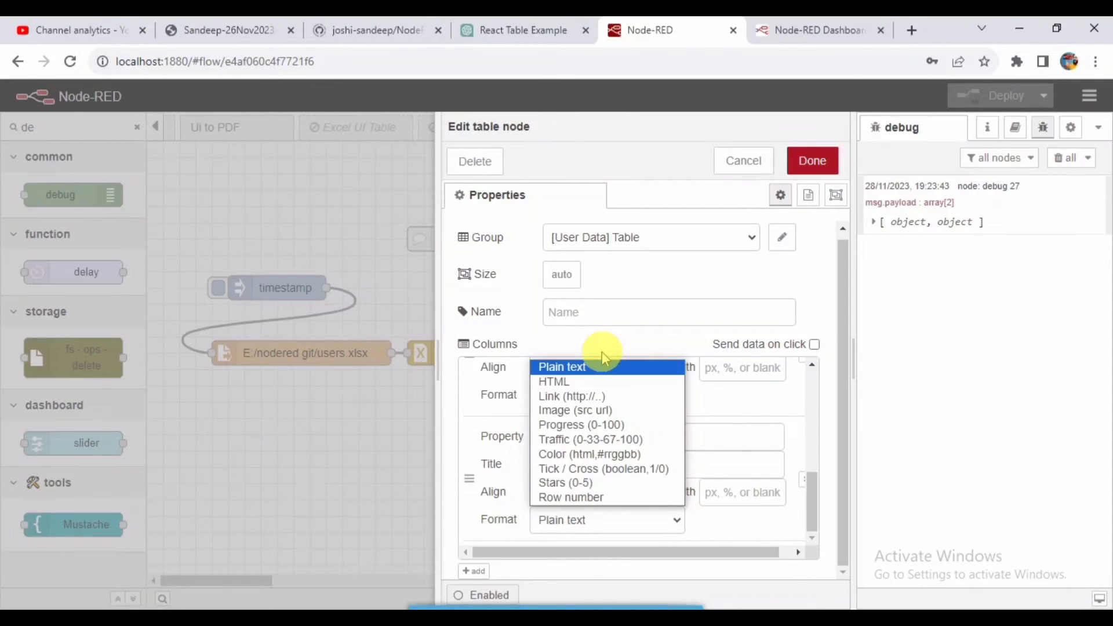
{"action": "left_click", "coordinate": [562, 366]}
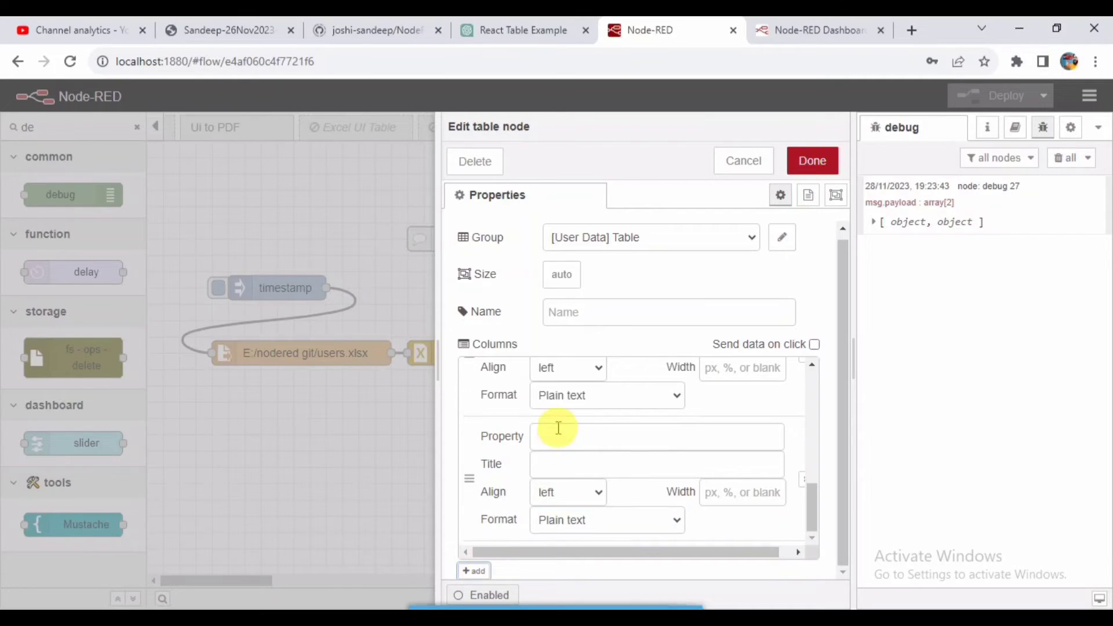
{"action": "type", "text": "L"}
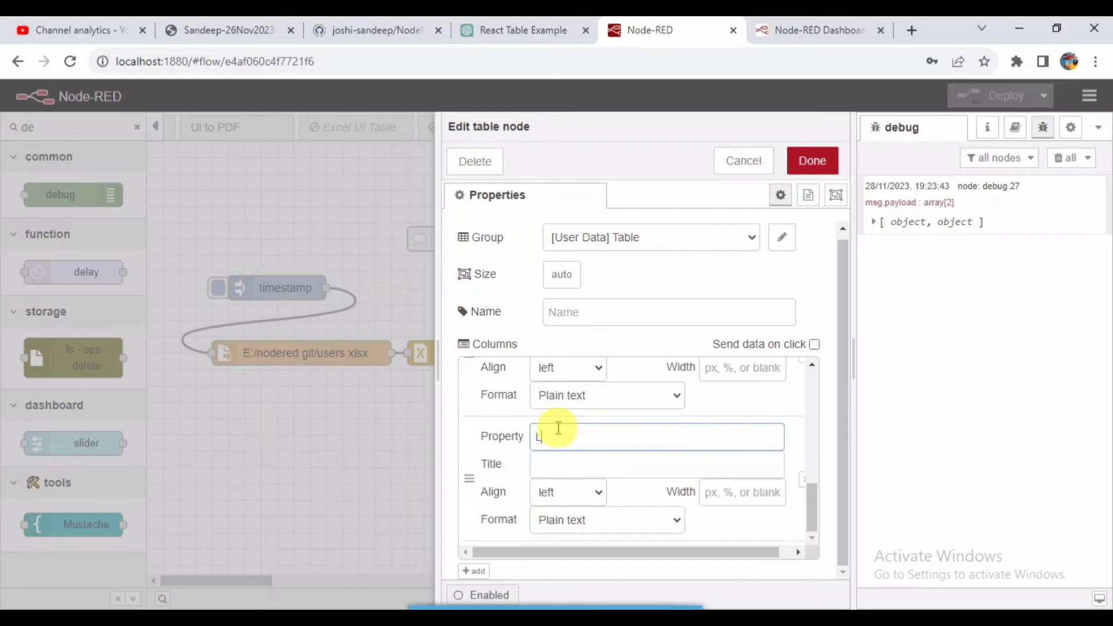
{"action": "type", "text": "link"}
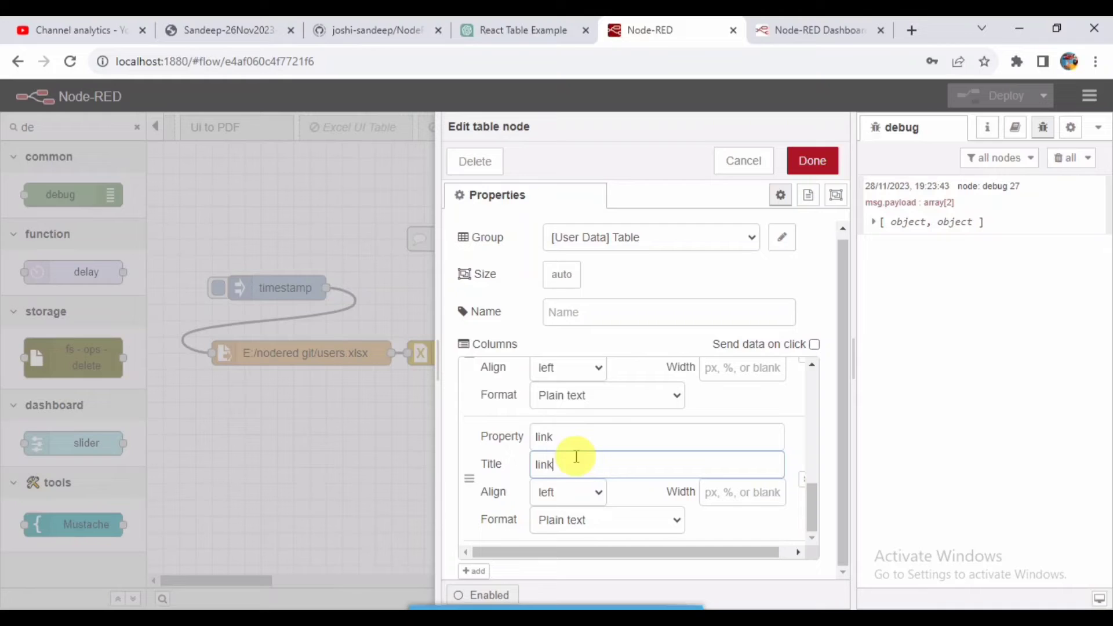
{"action": "mouse_move", "coordinate": [584, 522]}
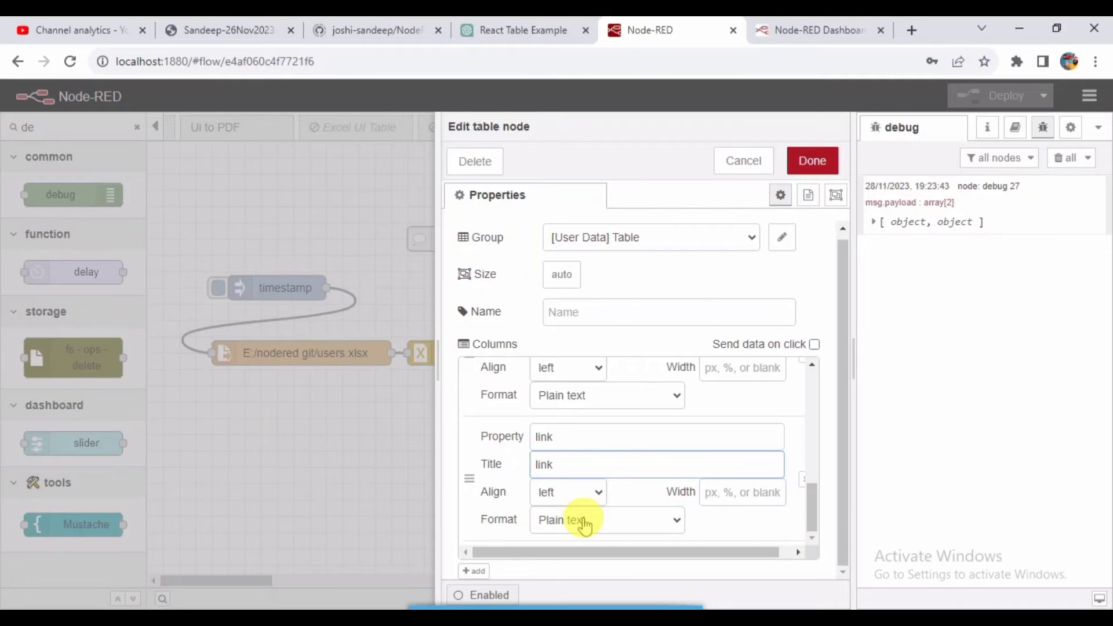
{"action": "left_click", "coordinate": [607, 519]}
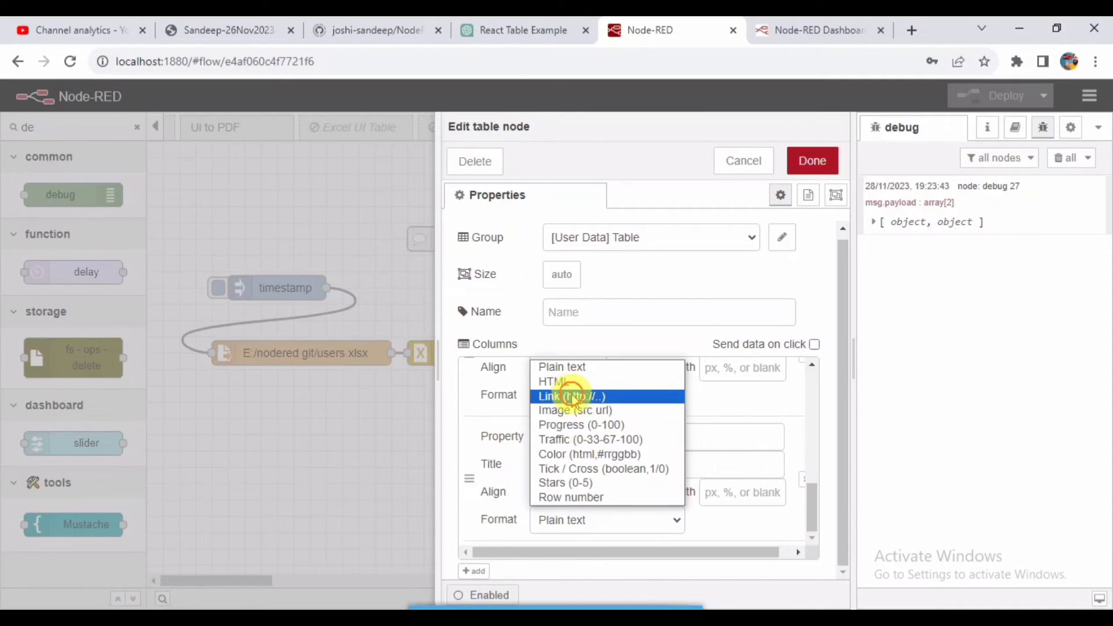
{"action": "left_click", "coordinate": [571, 396]}
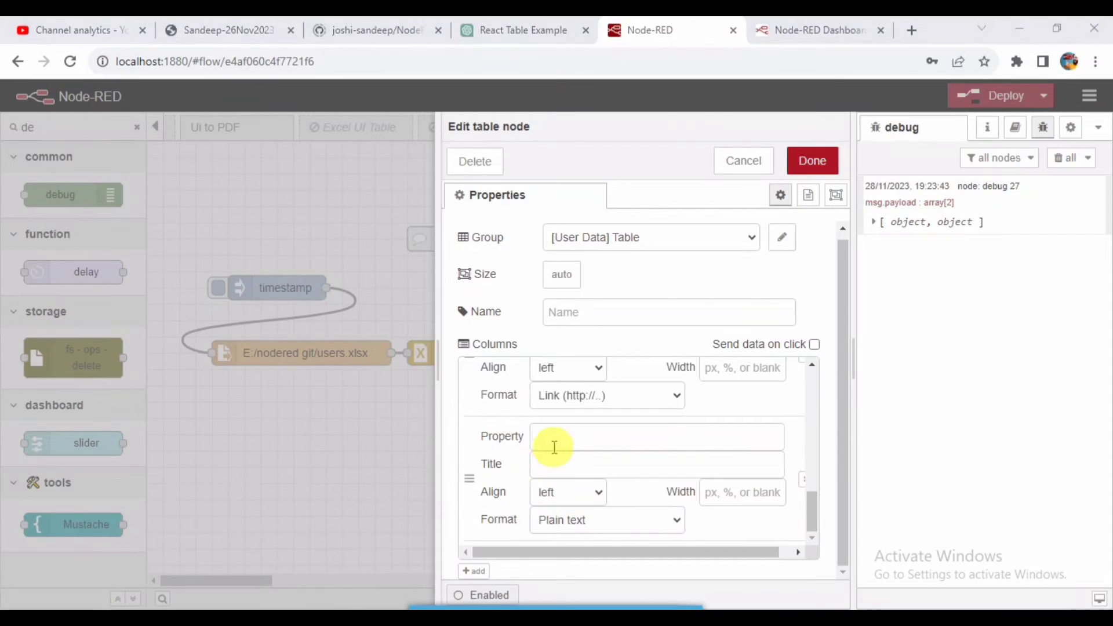
{"action": "type", "text": "Ratings"}
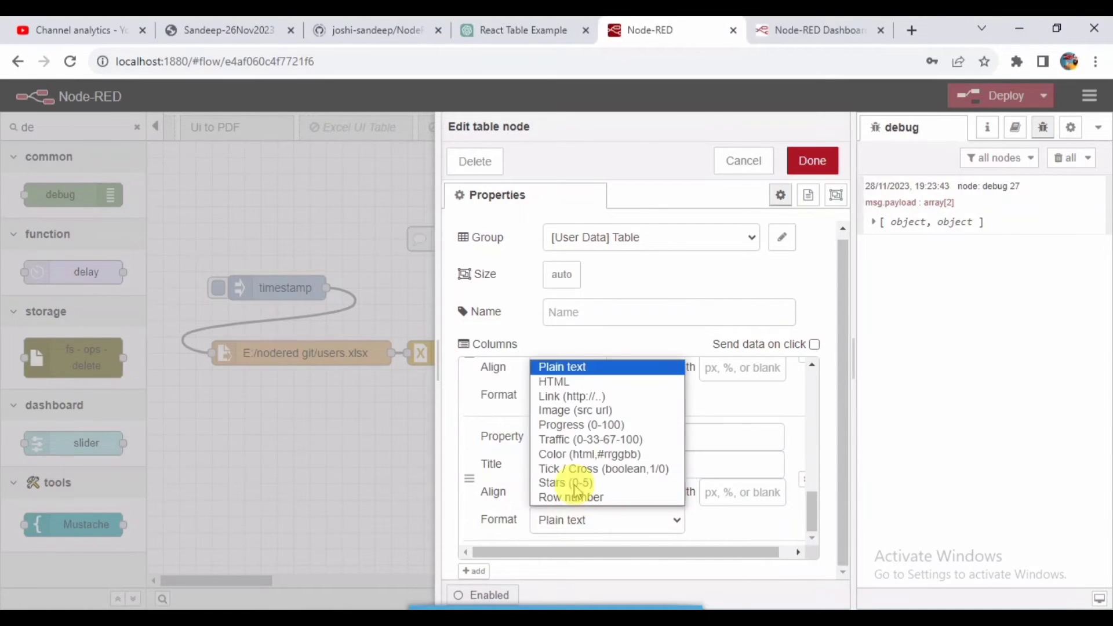
{"action": "left_click", "coordinate": [556, 482]}
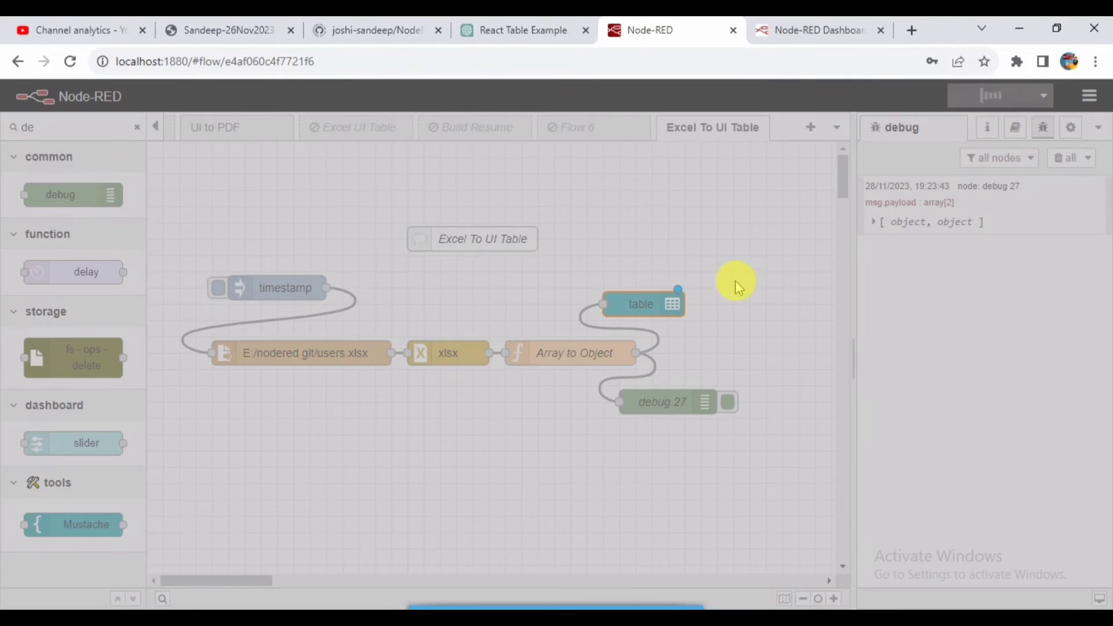
Deploy the flow and check the dashboard table's link and star-rating columns.
{"action": "left_click", "coordinate": [996, 95]}
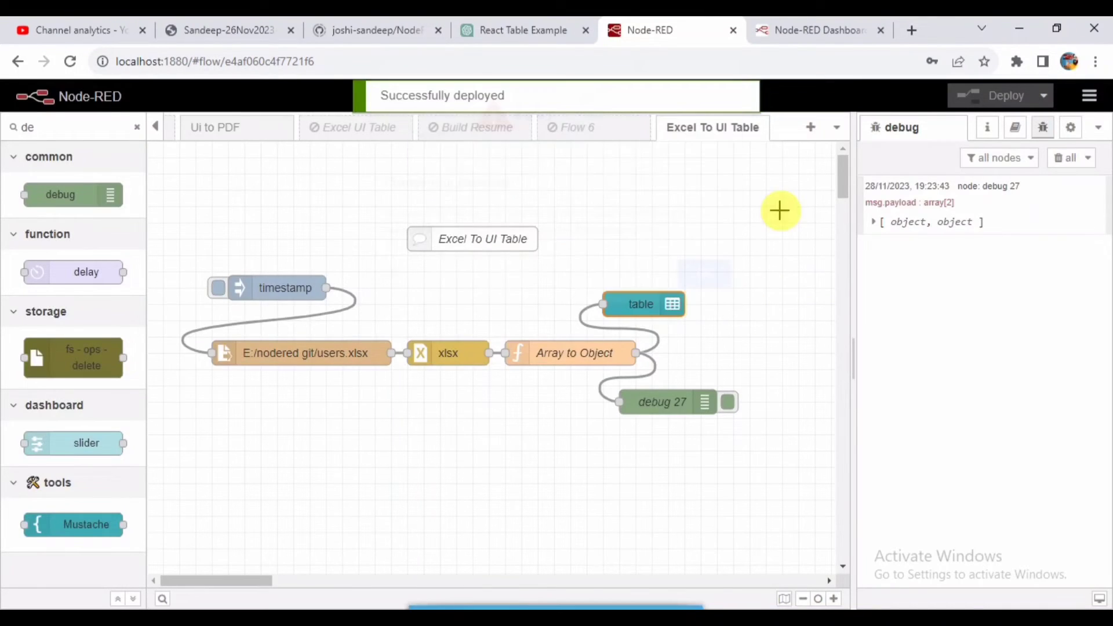
{"action": "left_click", "coordinate": [814, 31]}
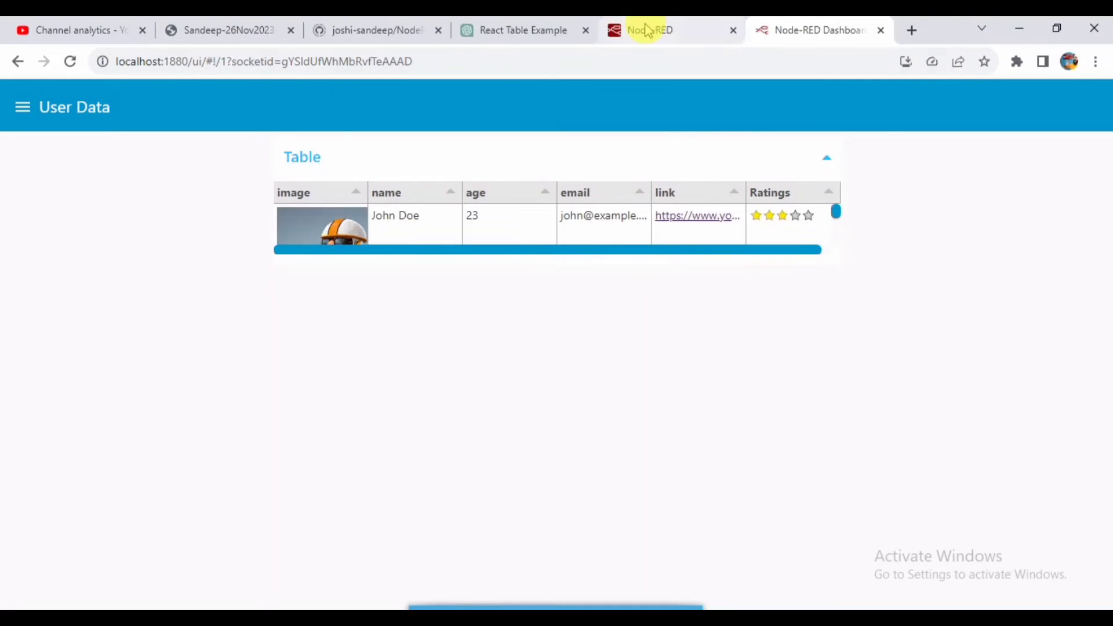
{"action": "left_click", "coordinate": [649, 31]}
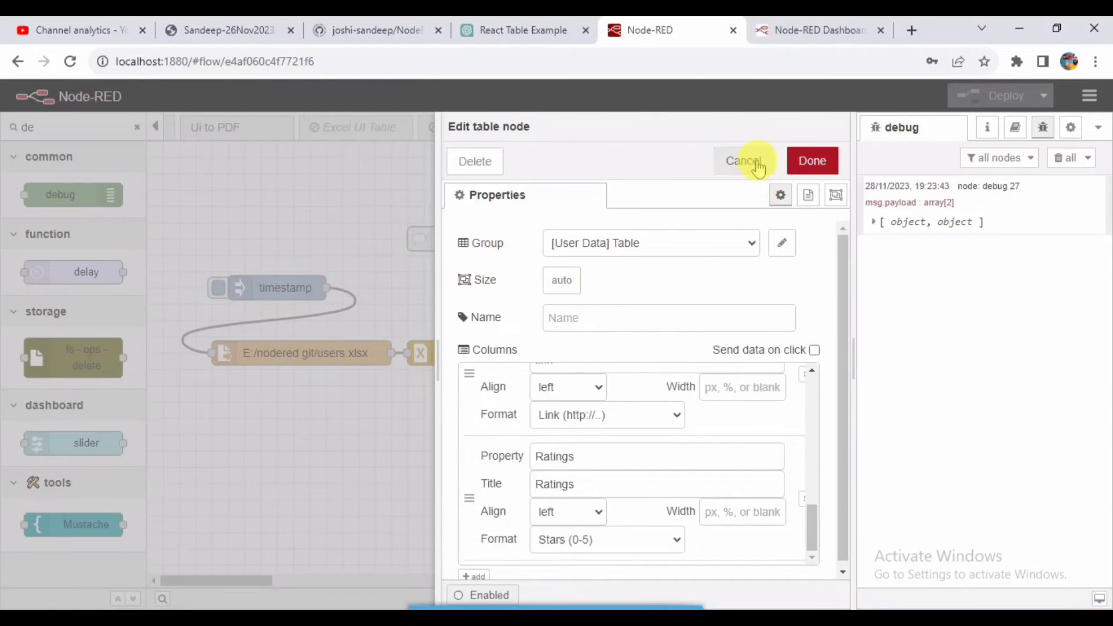
Enlarge the table widget's size to 13 by 11 grid units.
{"action": "left_click", "coordinate": [744, 160]}
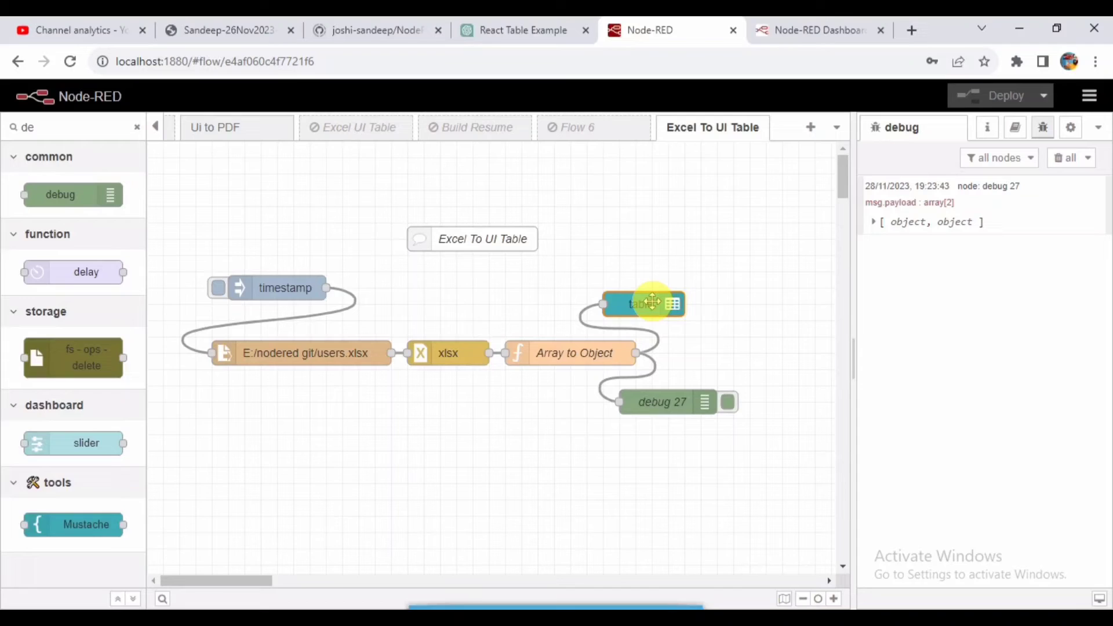
{"action": "double_click", "coordinate": [642, 304]}
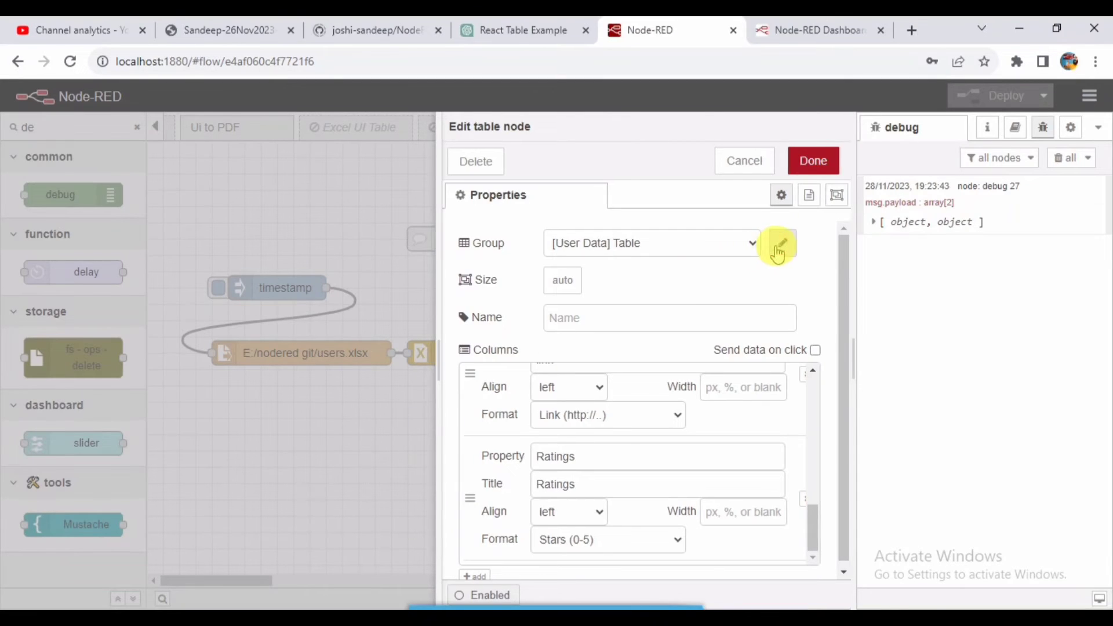
{"action": "left_click", "coordinate": [779, 245]}
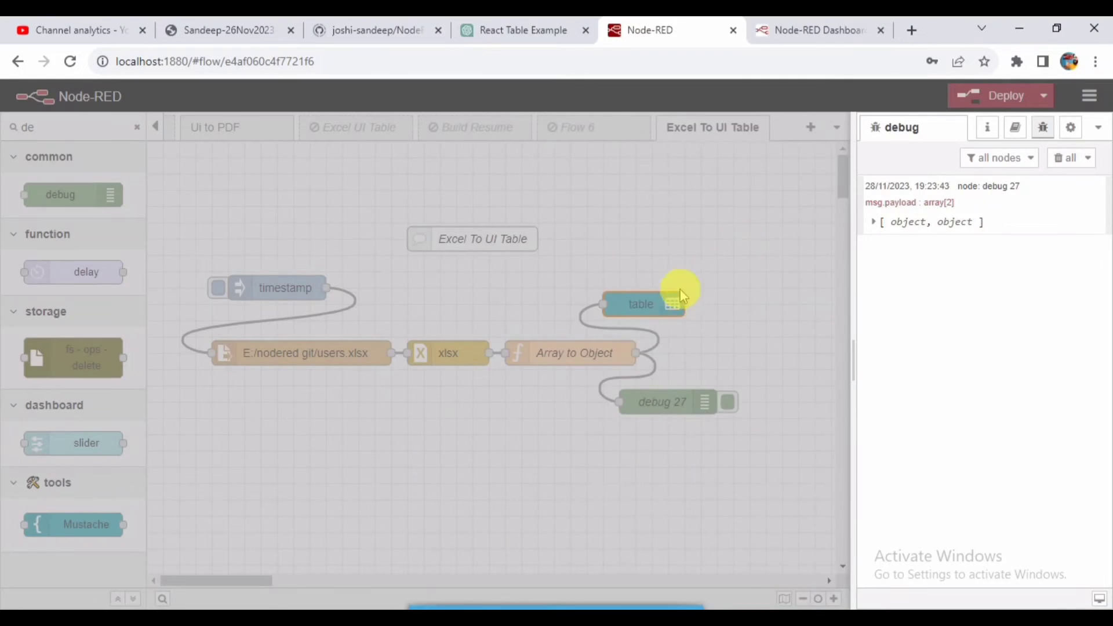
{"action": "double_click", "coordinate": [641, 304]}
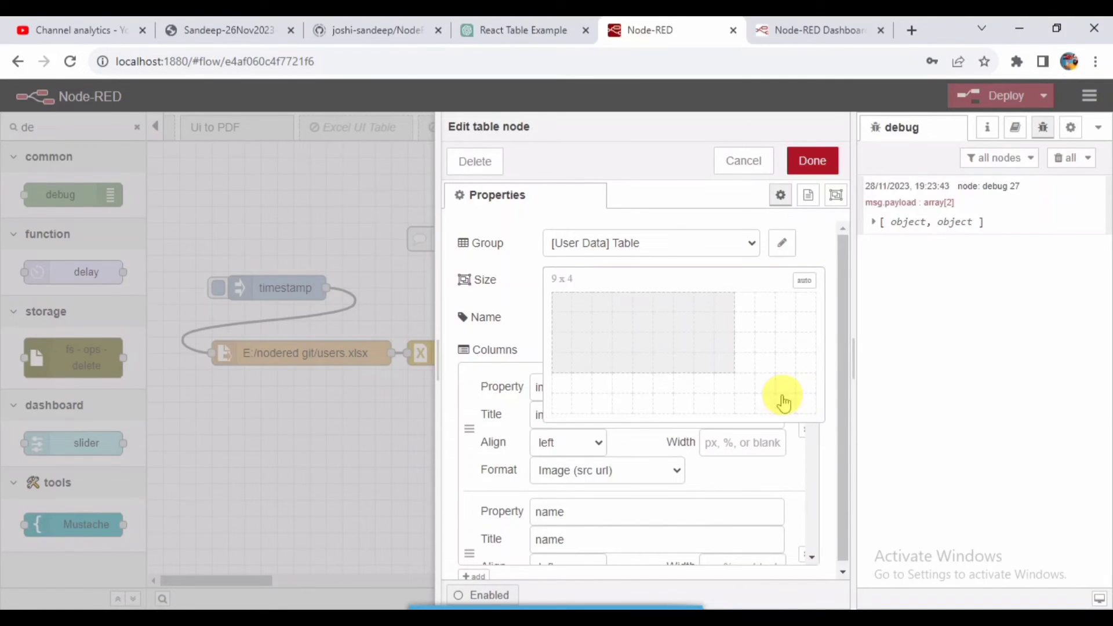
{"action": "left_click_drag", "start_coordinate": [784, 398], "coordinate": [811, 507]}
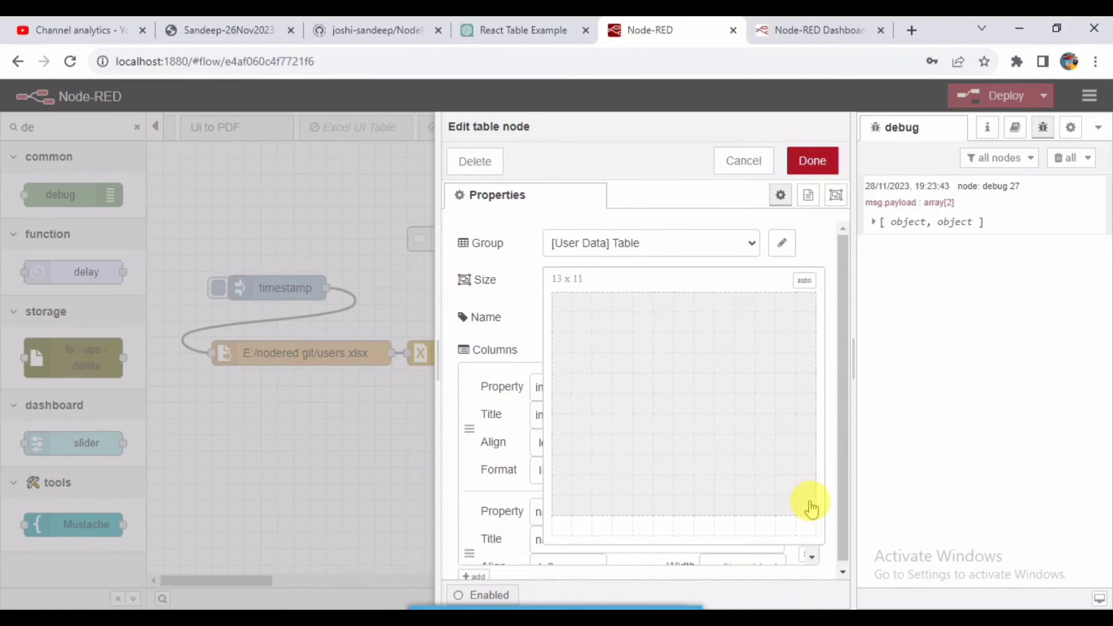
{"action": "left_click", "coordinate": [811, 160]}
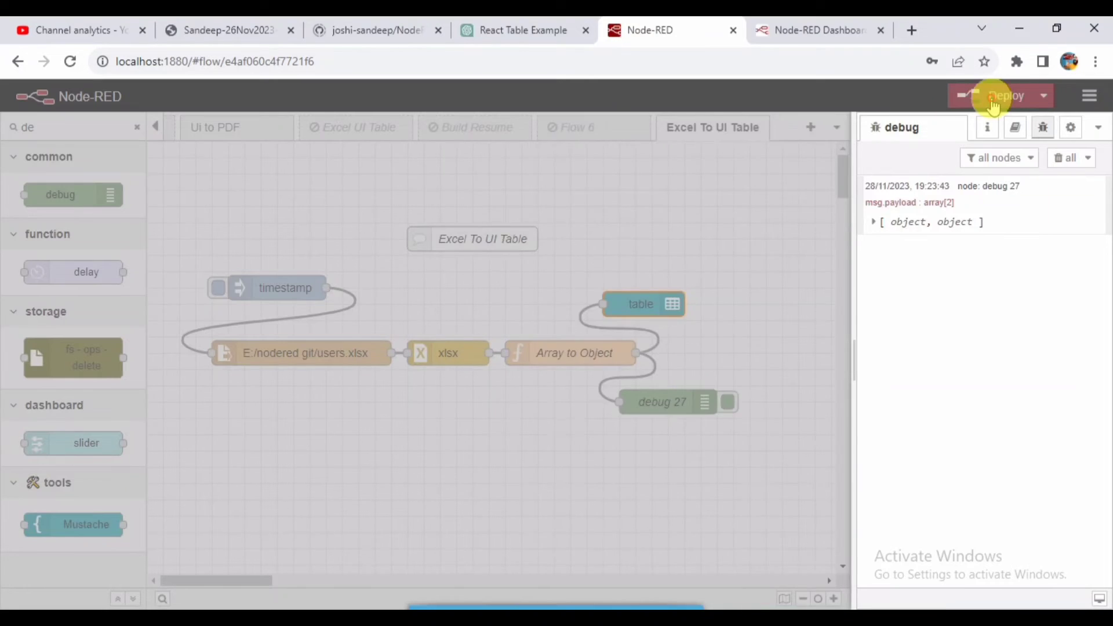
Deploy the flow and view the wider table on the dashboard page.
{"action": "left_click", "coordinate": [1001, 95]}
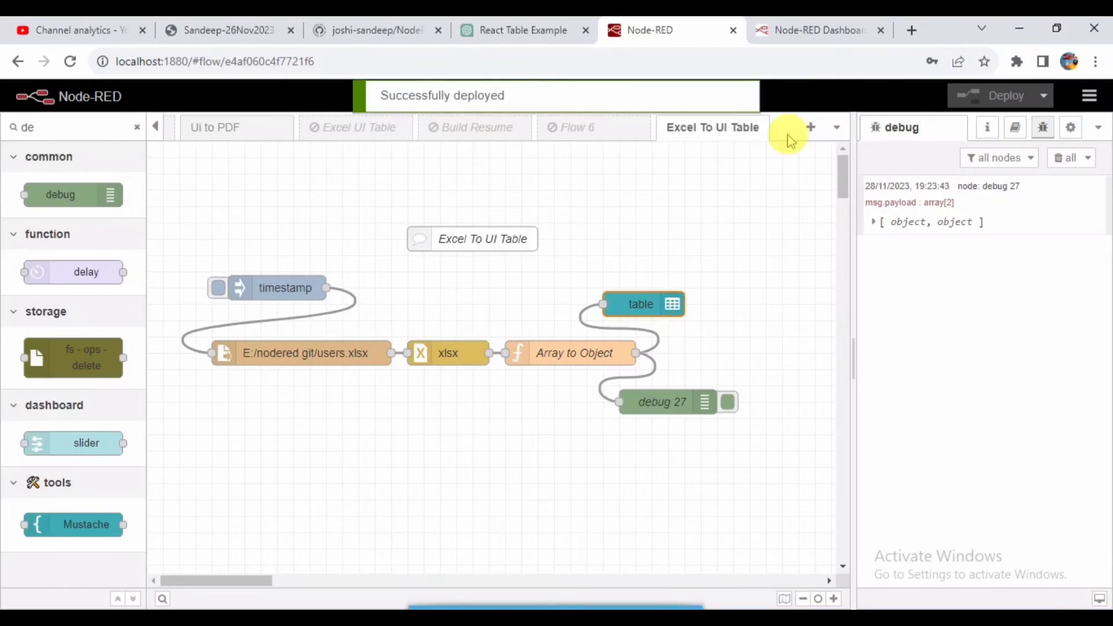
{"action": "left_click", "coordinate": [814, 30]}
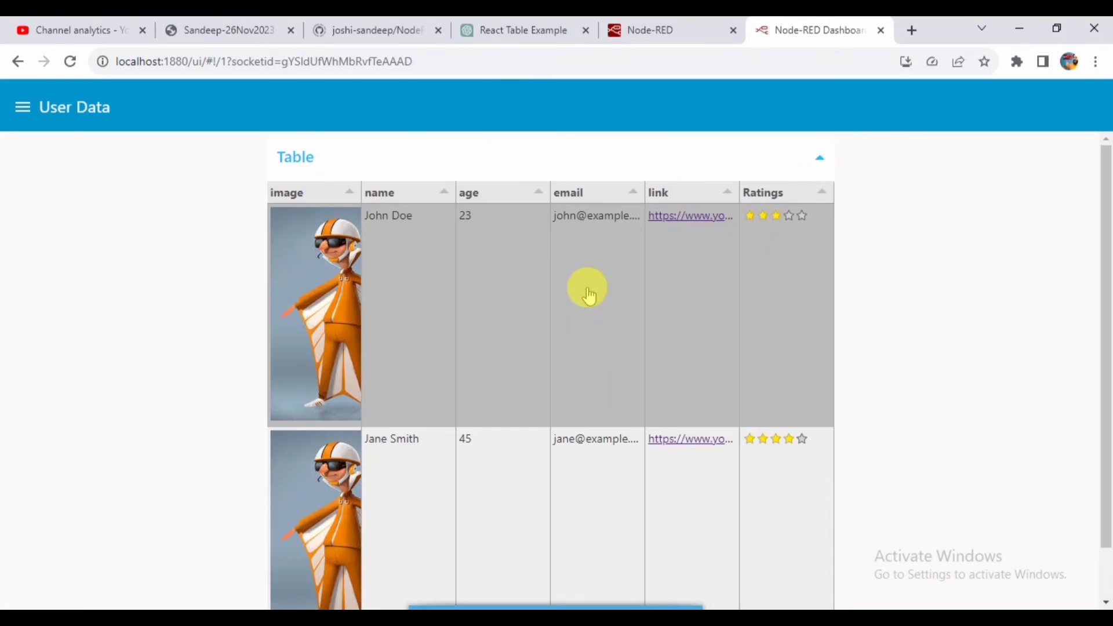
{"action": "scroll", "scroll_direction": "down", "scroll_amount": 3}
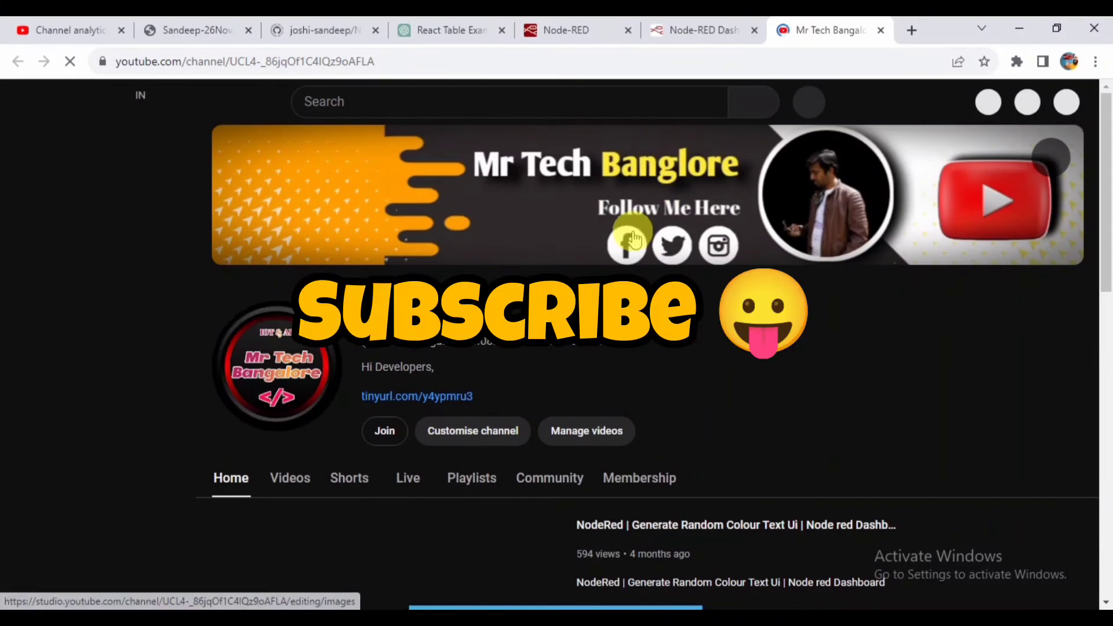
View the YouTube channel page opened from the table's link column.
{"action": "scroll", "scroll_direction": "down", "scroll_amount": 3}
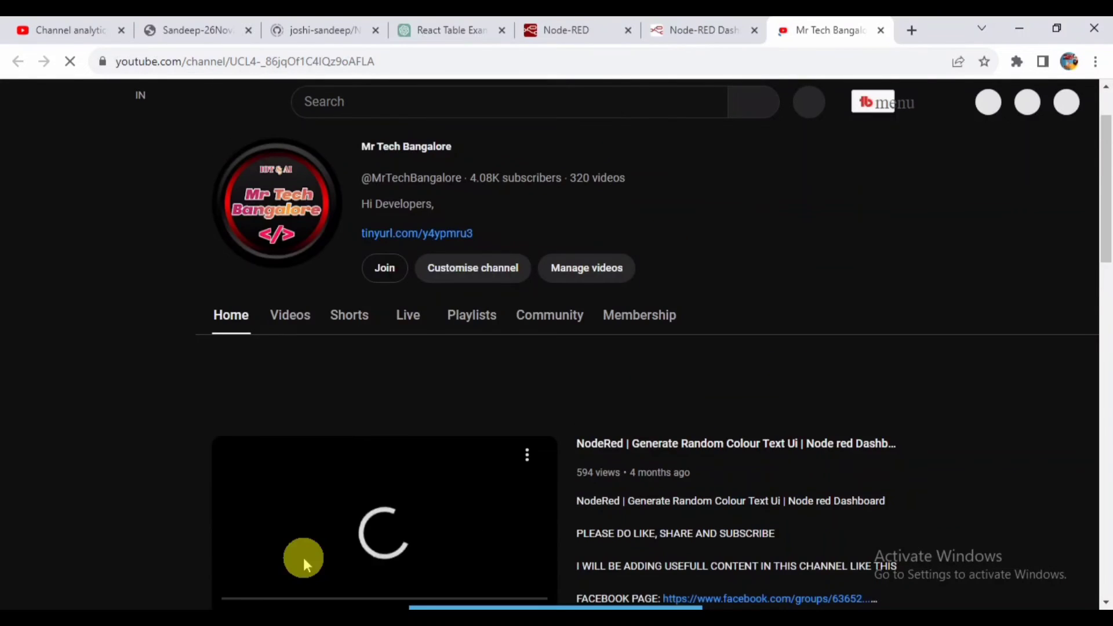
{"action": "scroll", "scroll_direction": "down", "scroll_amount": 3}
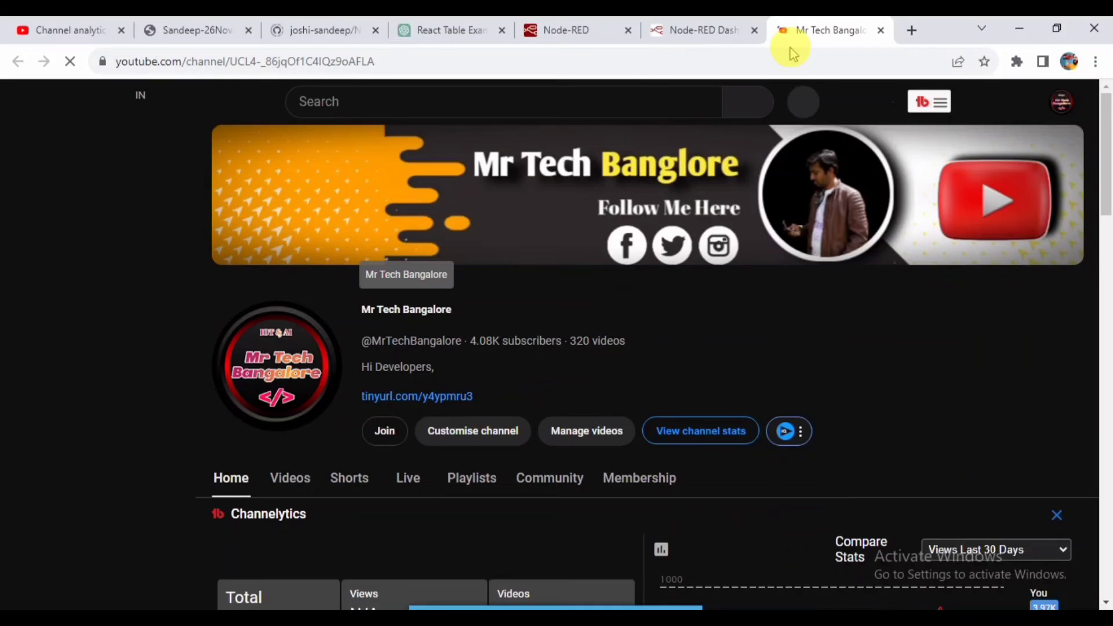
{"action": "left_click", "coordinate": [699, 30]}
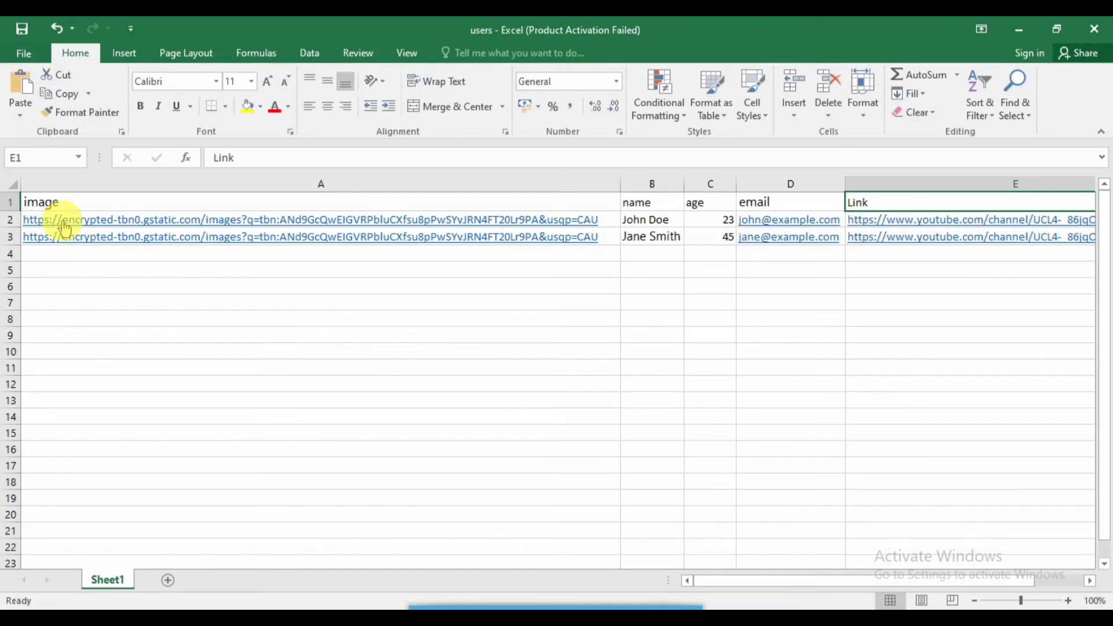
{"action": "mouse_move", "coordinate": [884, 526]}
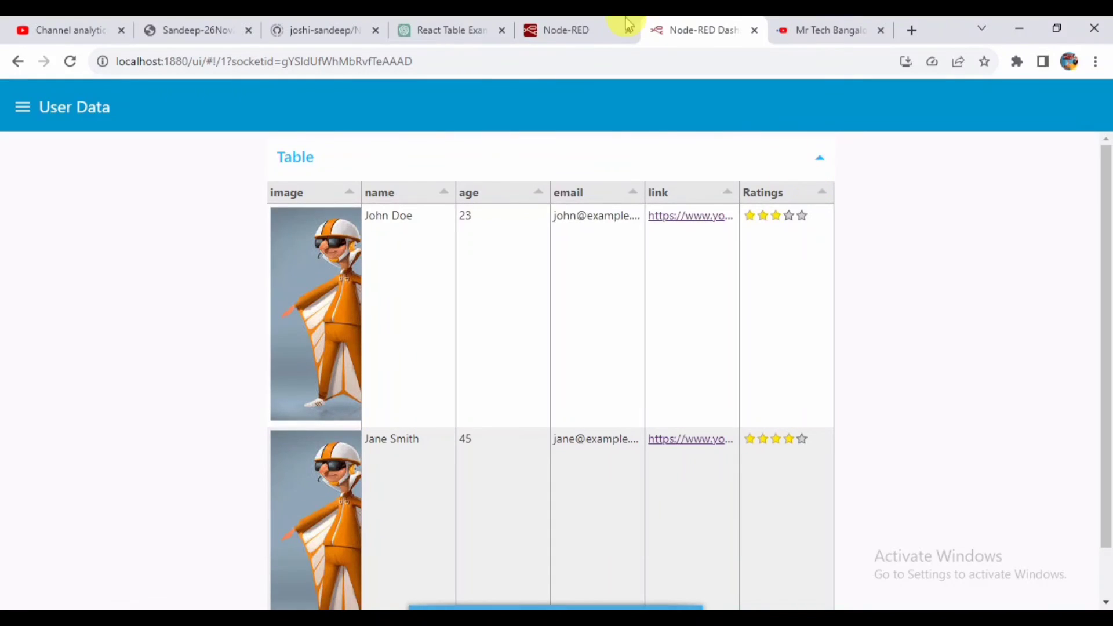
Compare the dashboard table with the flow editor, ending on the flow with its debug sidebar.
{"action": "left_click", "coordinate": [566, 30]}
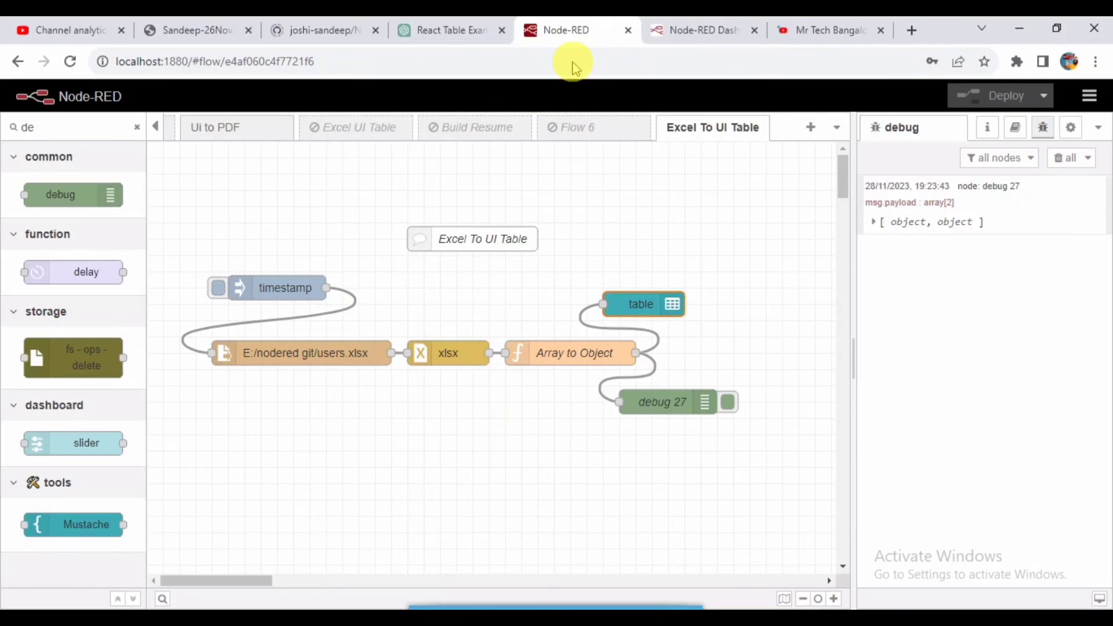
{"action": "left_click", "coordinate": [702, 30]}
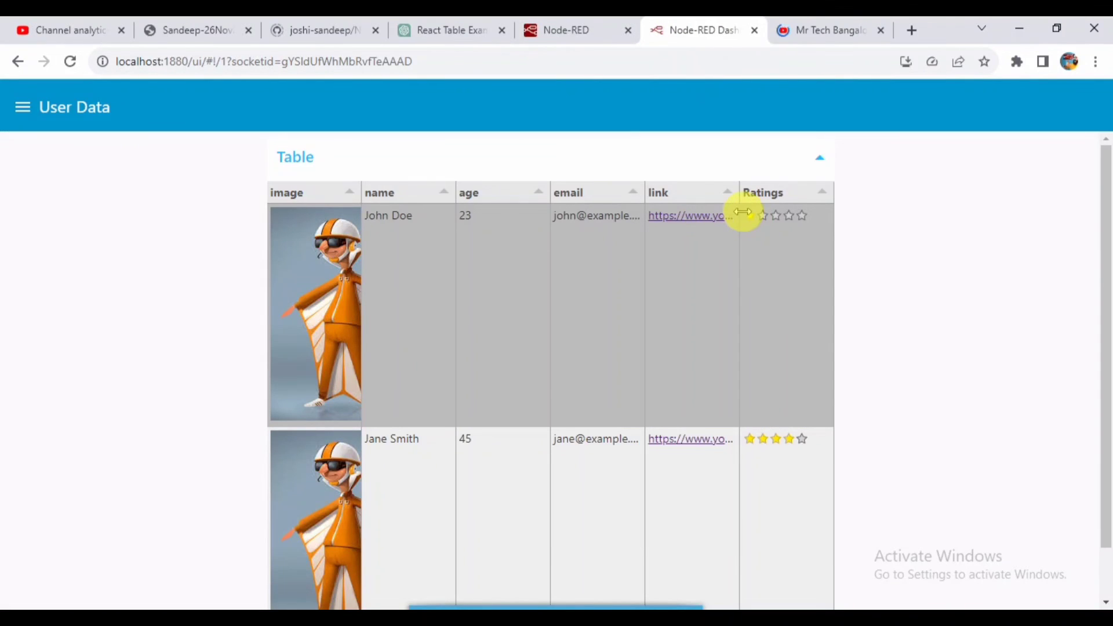
{"action": "left_click", "coordinate": [566, 30]}
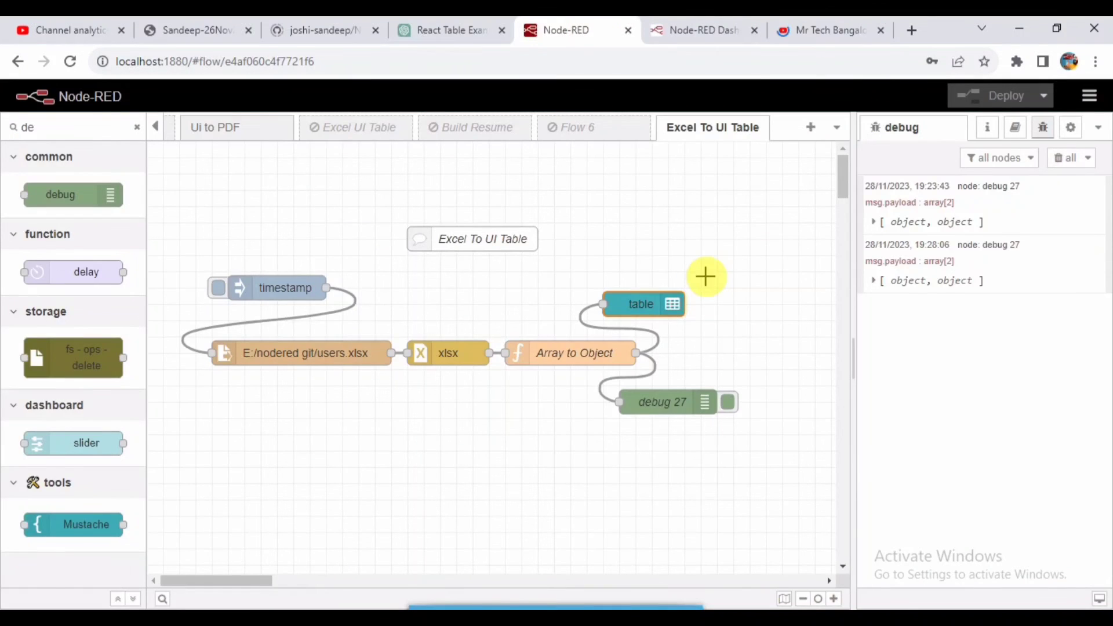
{"action": "mouse_move", "coordinate": [689, 272]}
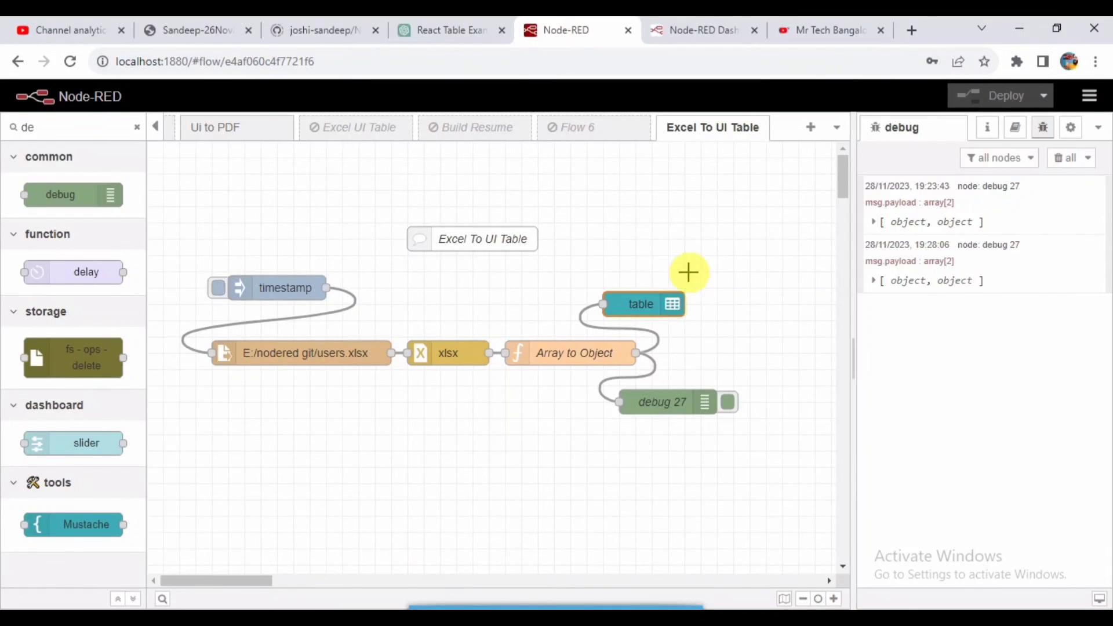